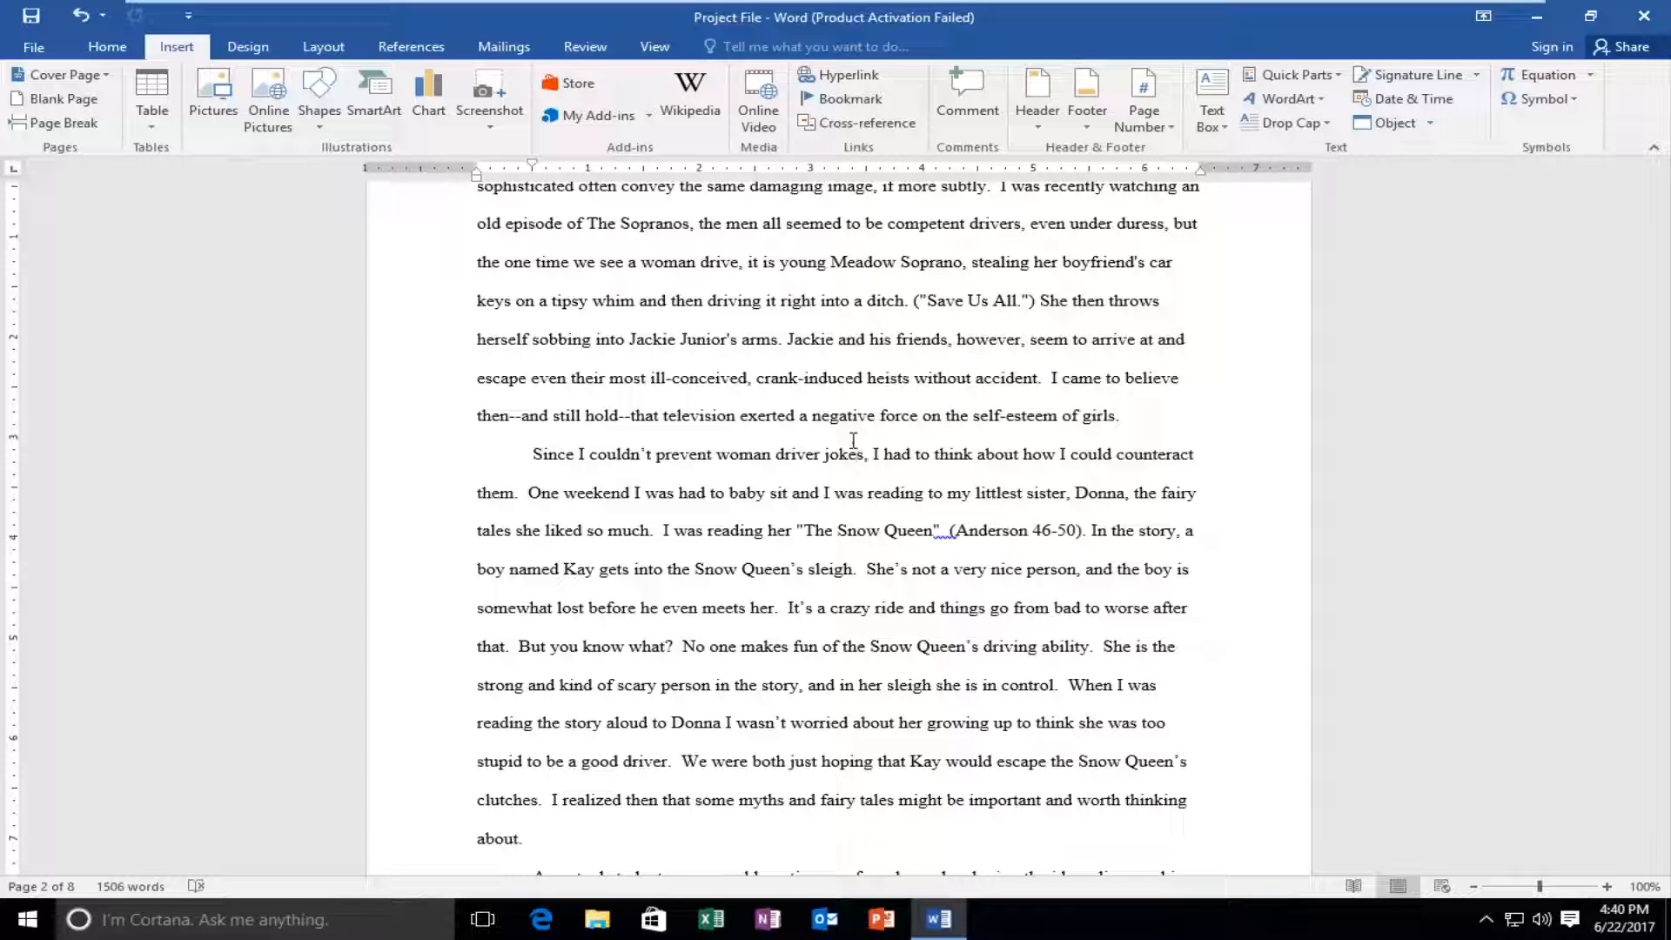
{"action": "mouse_move", "coordinate": [130, 61]}
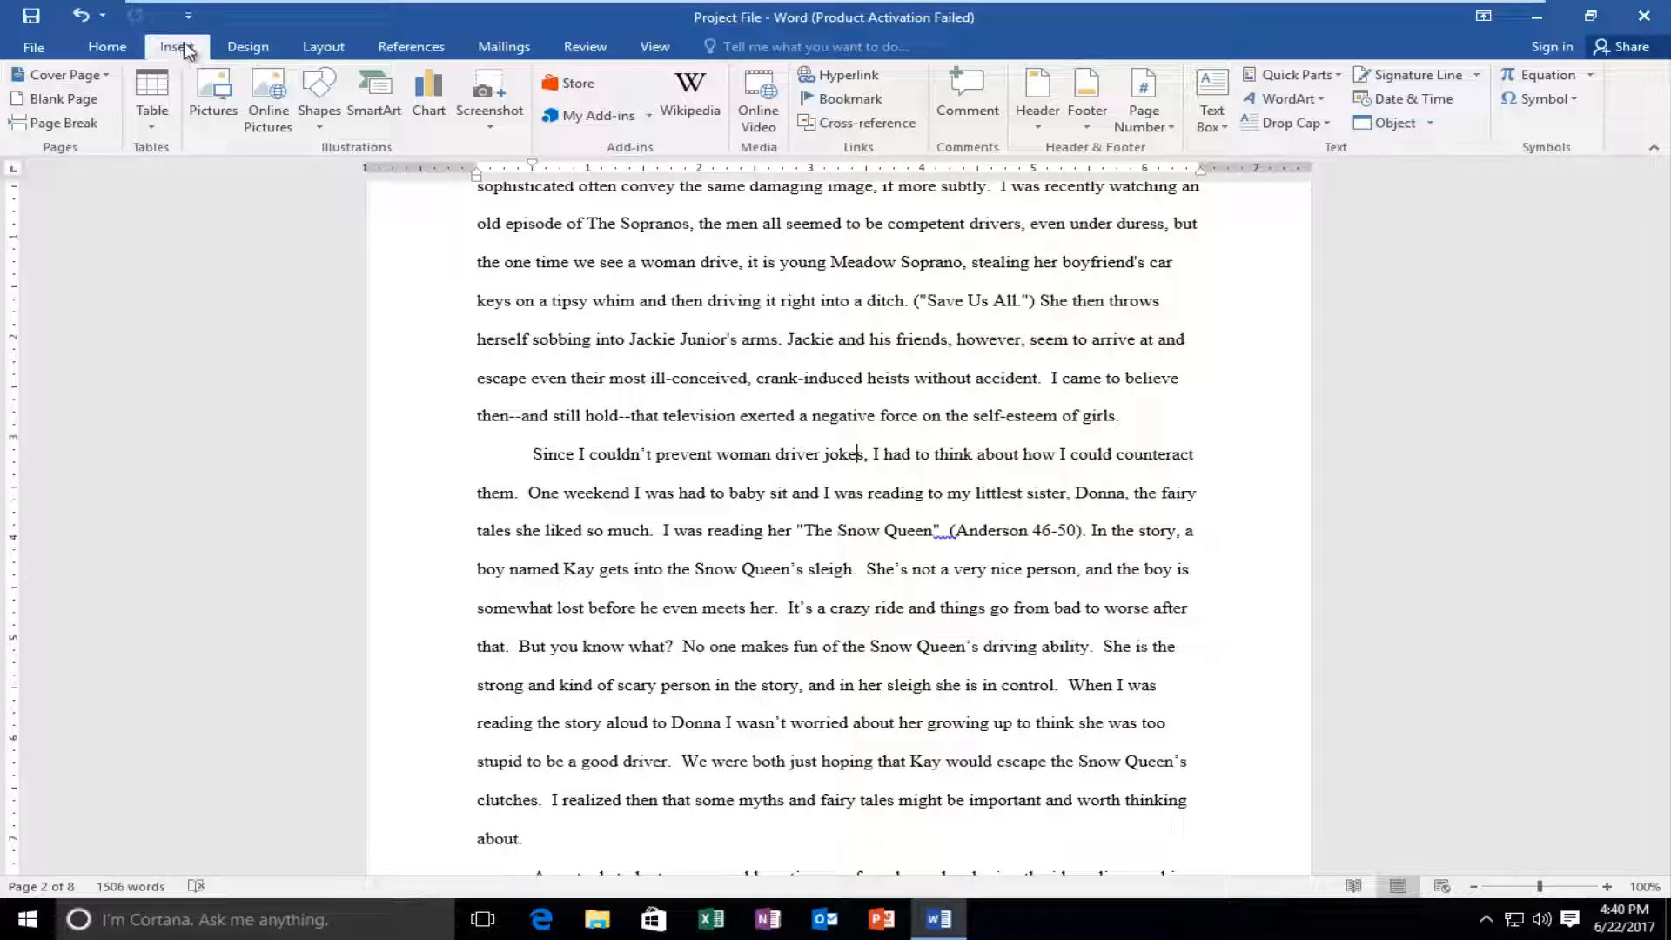
{"action": "mouse_move", "coordinate": [198, 53]}
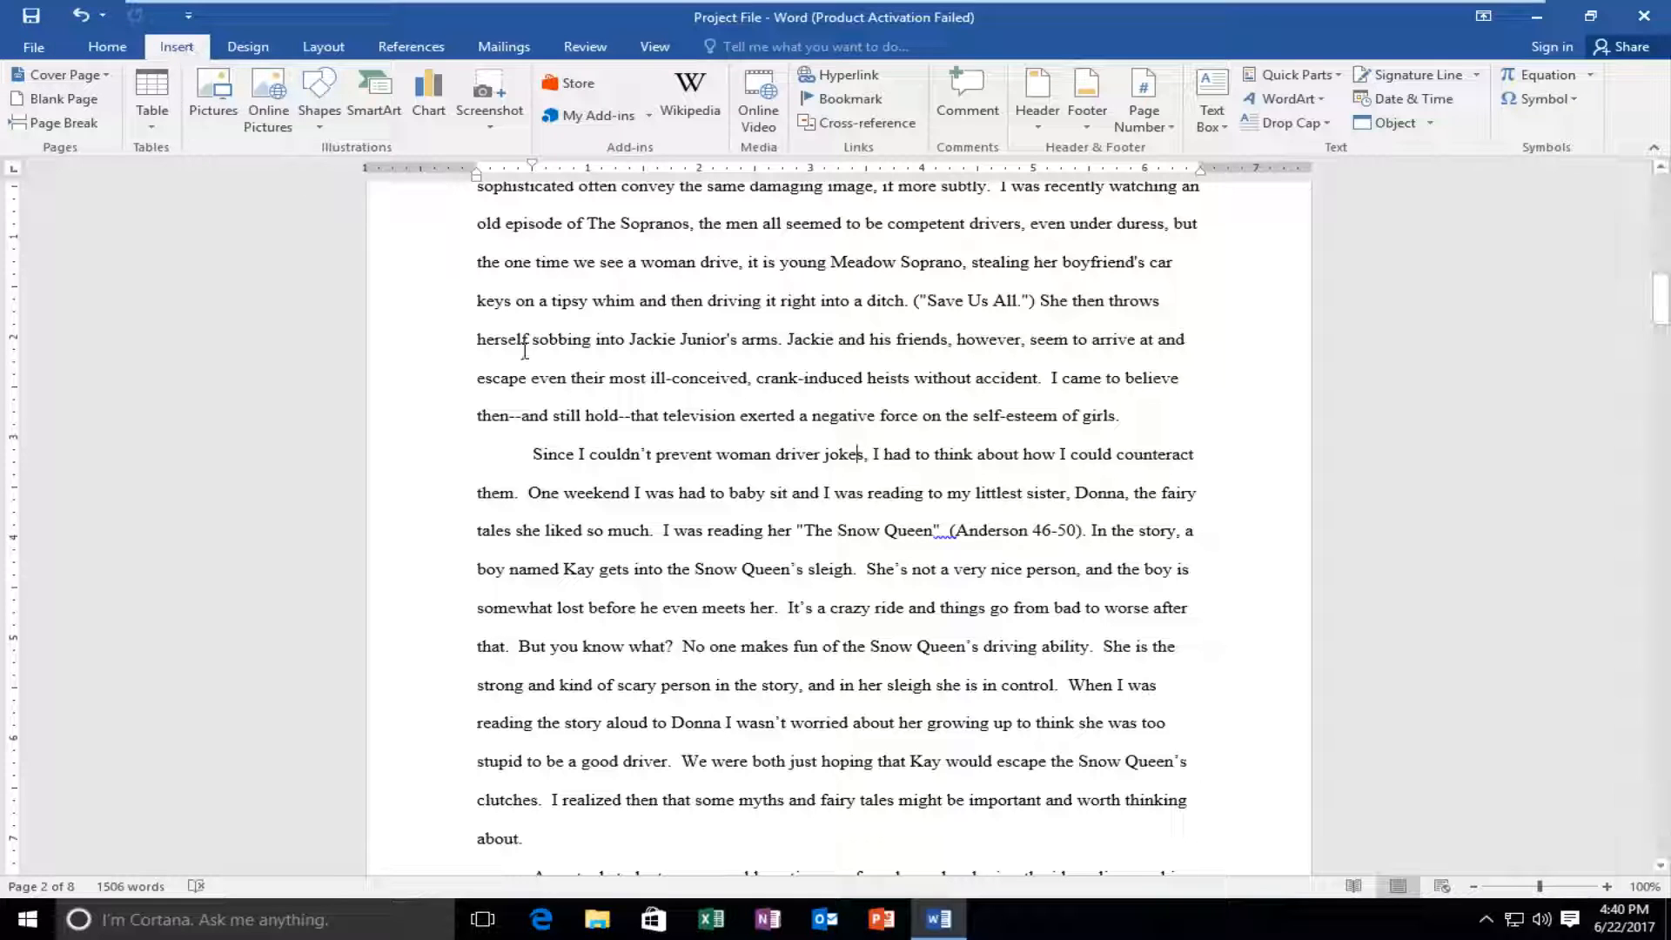
- Select the sentence about reading the story aloud to Donna and insert a comment on it
{"action": "scroll", "scroll_direction": "down", "scroll_amount": 3}
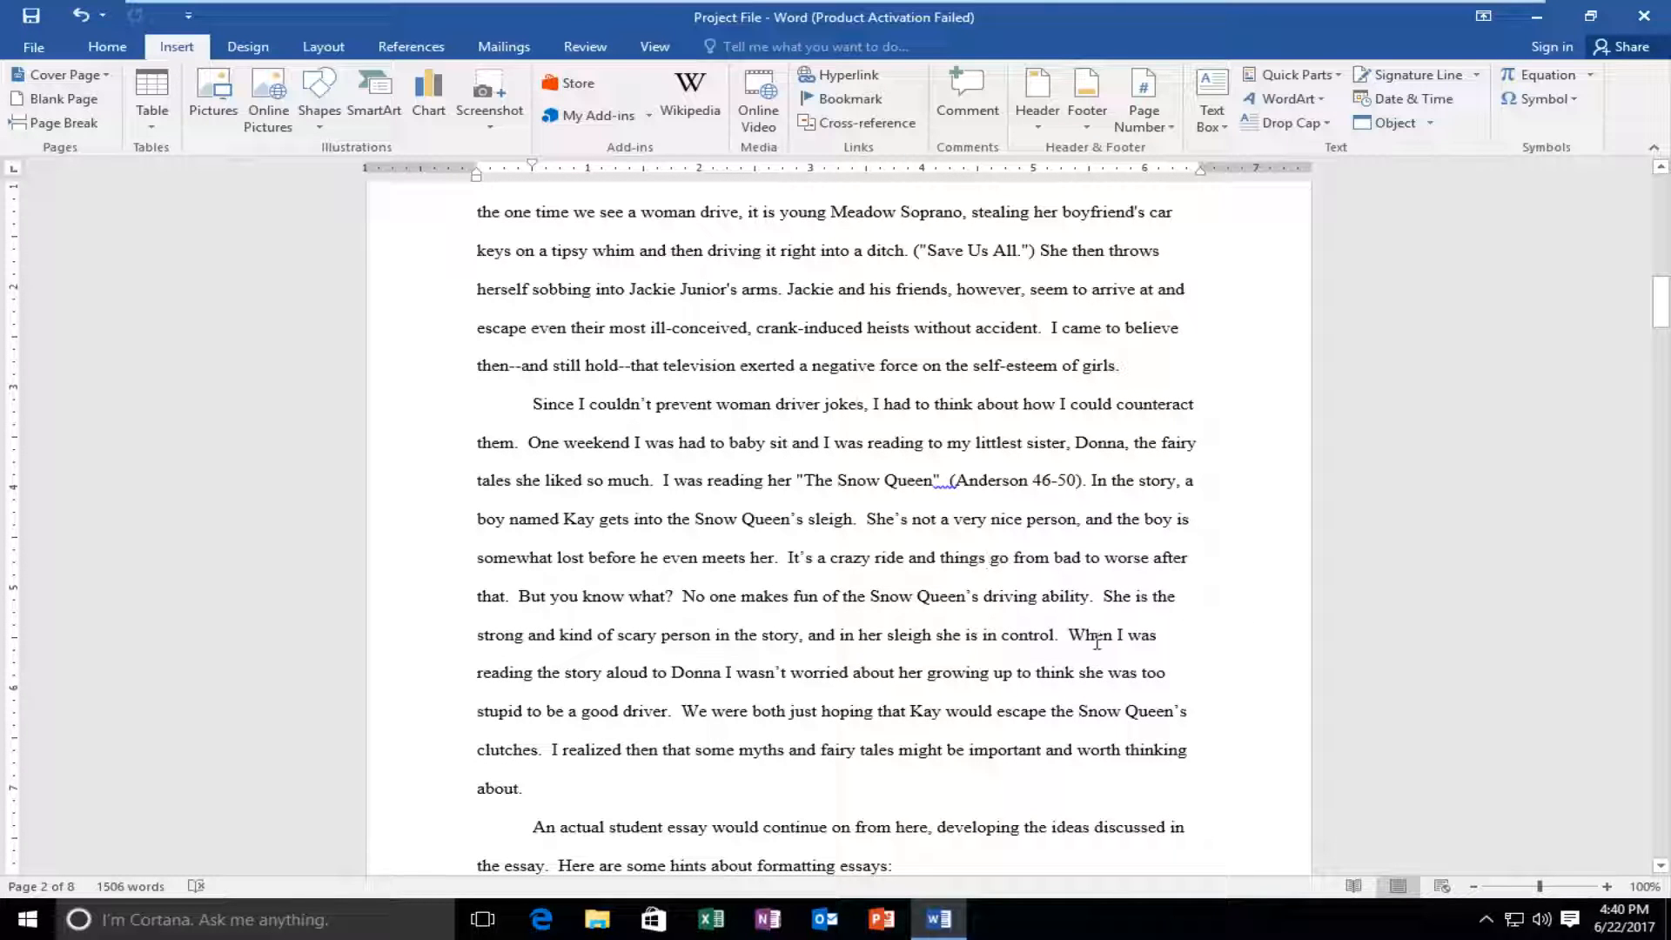
{"action": "left_click_drag", "start_coordinate": [1067, 634], "coordinate": [668, 710]}
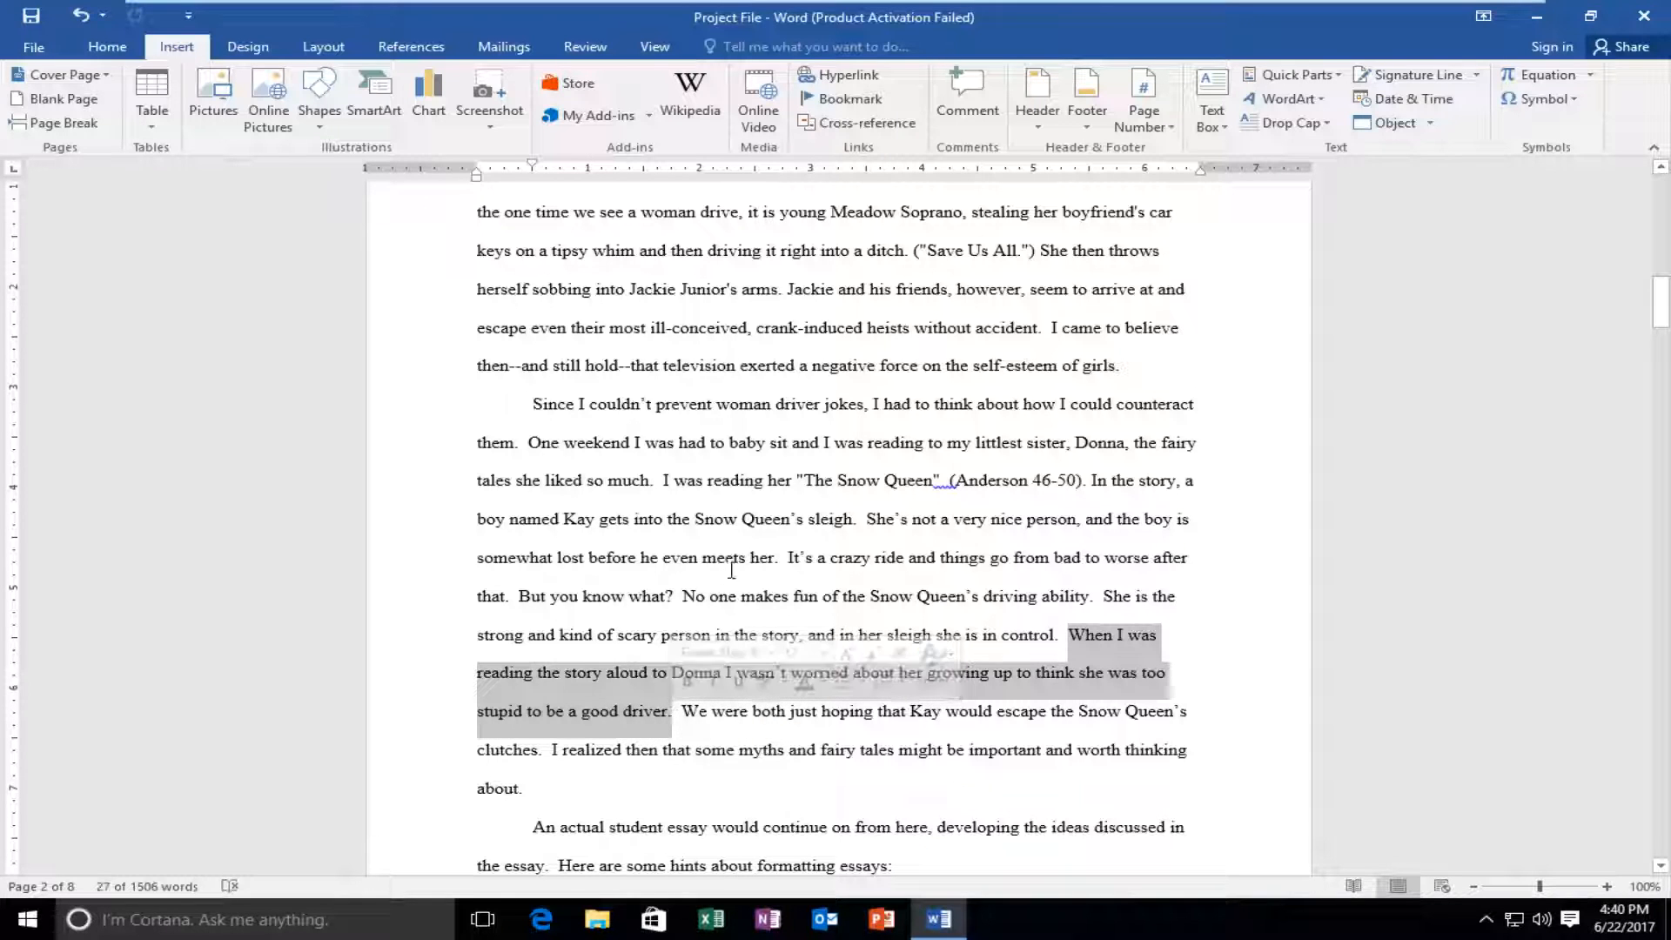
{"action": "mouse_move", "coordinate": [967, 91]}
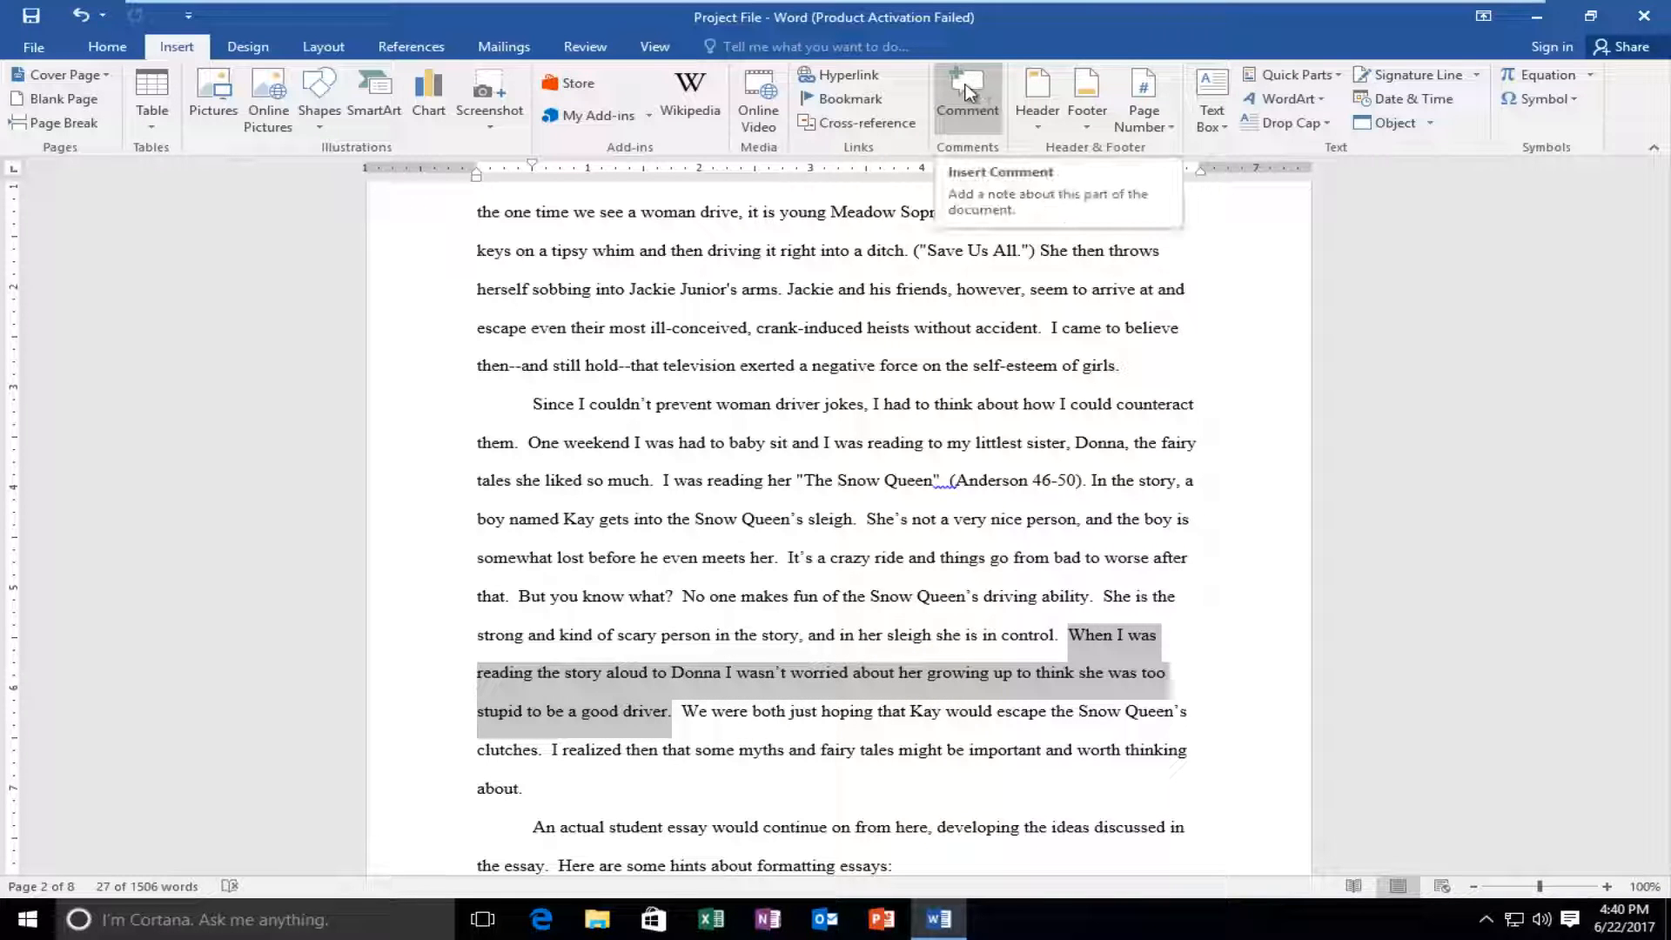
{"action": "left_click", "coordinate": [967, 91]}
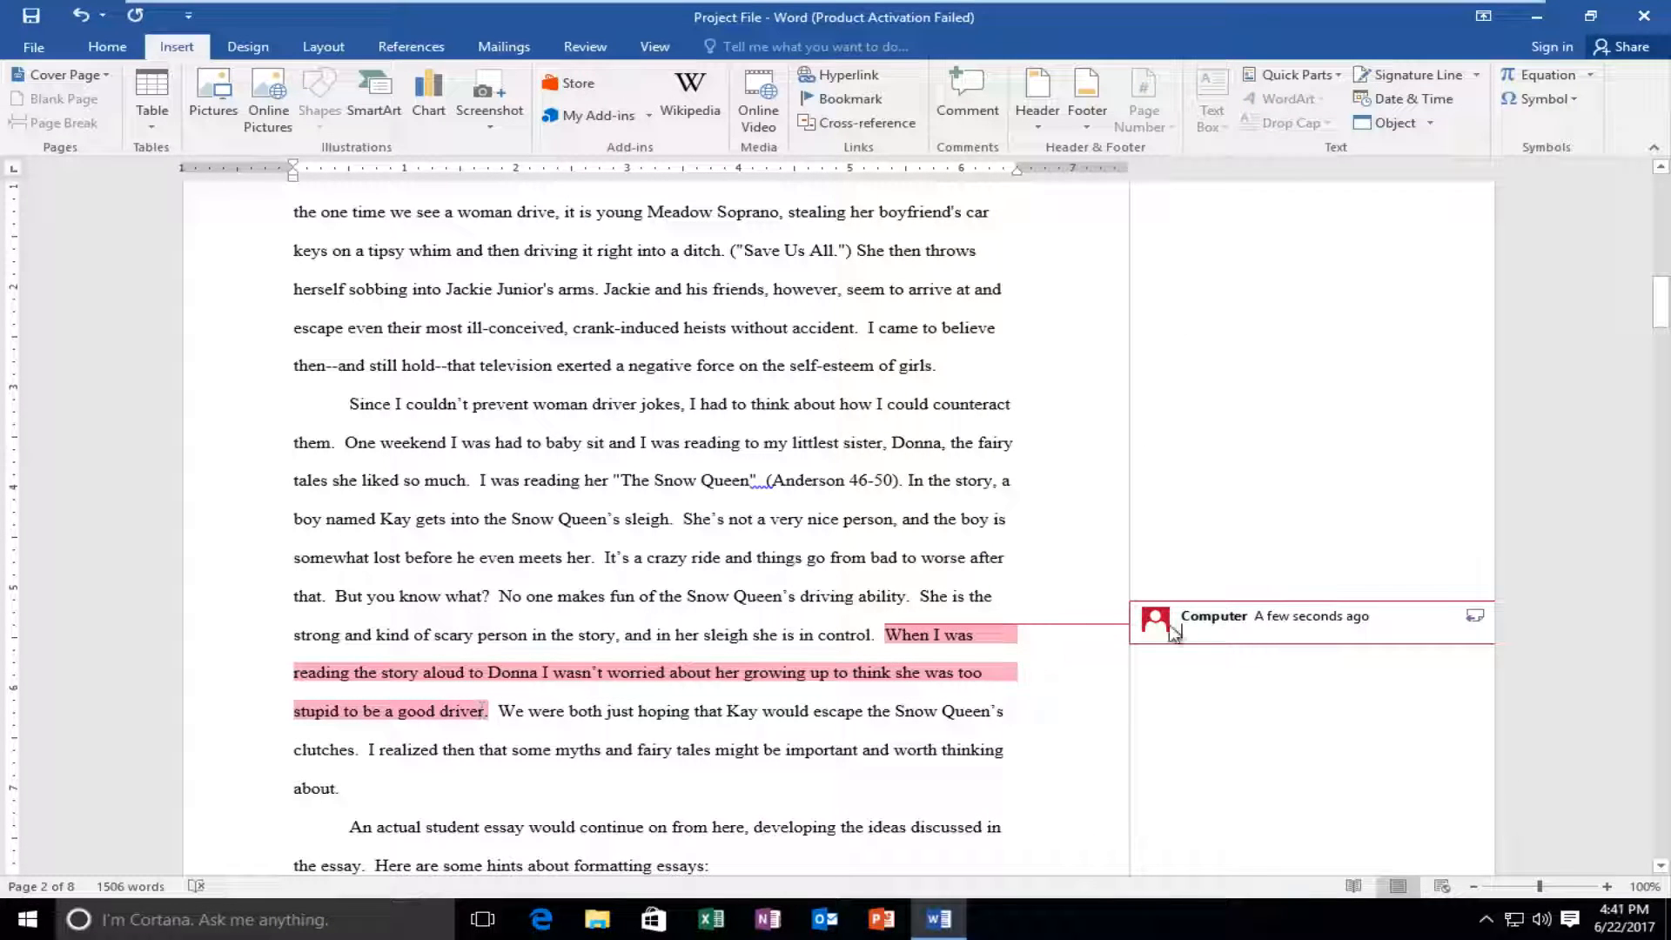
- Write 'Not detailed enough' as the text of the Donna-sentence comment
{"action": "left_click", "coordinate": [1192, 646]}
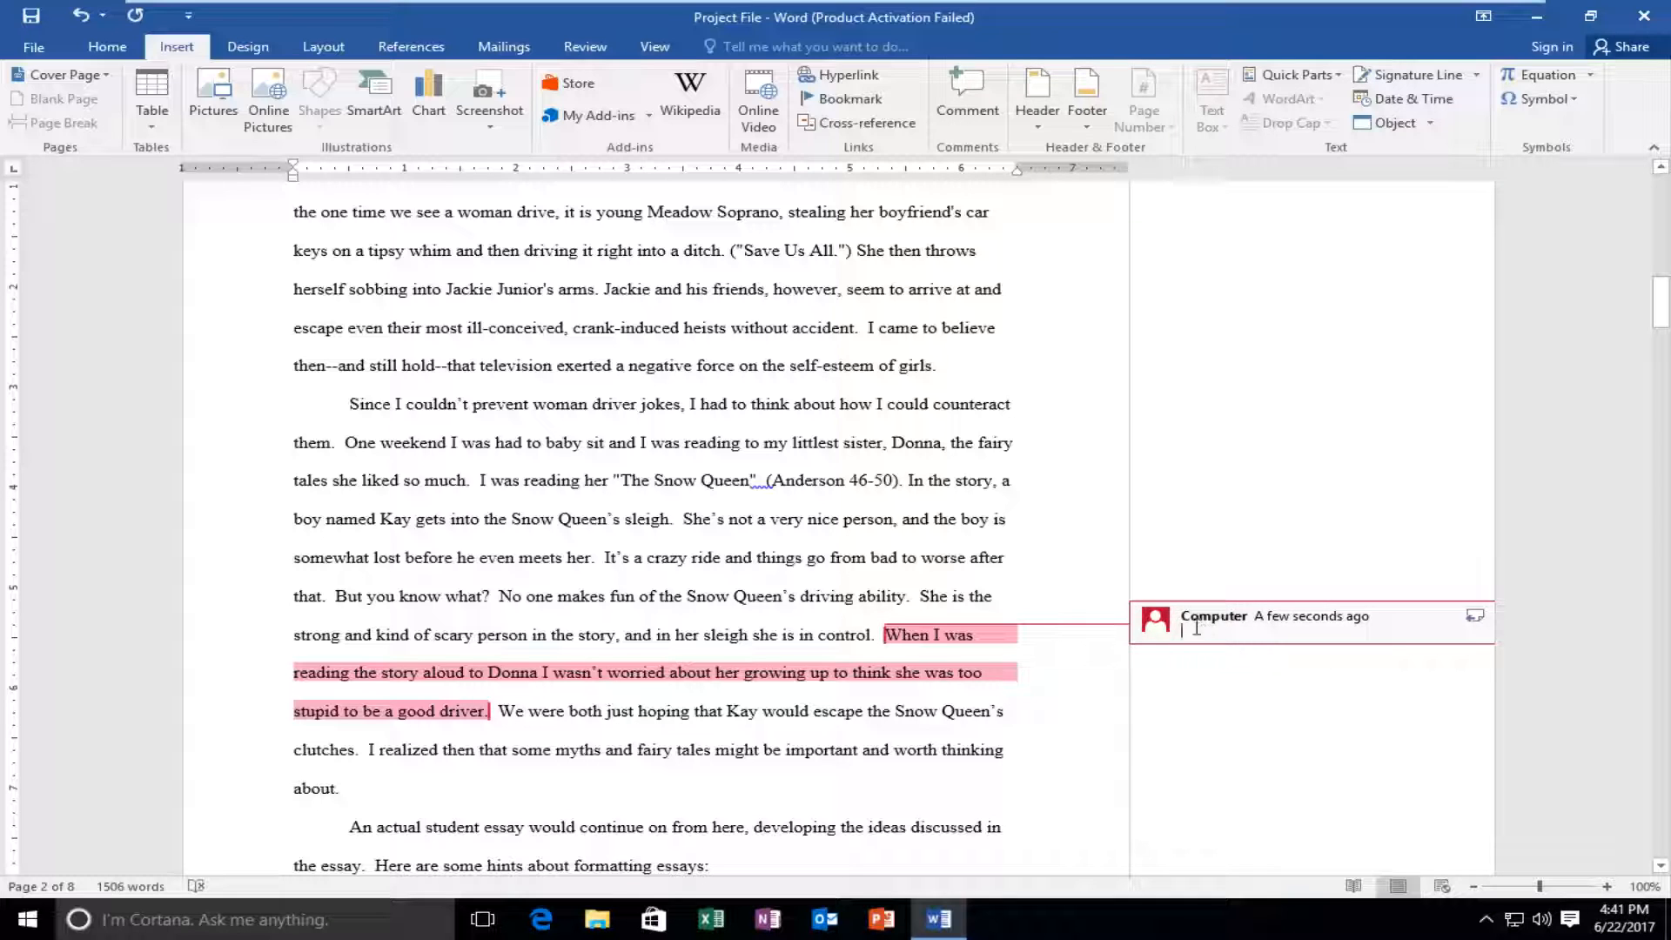
{"action": "mouse_move", "coordinate": [1465, 565]}
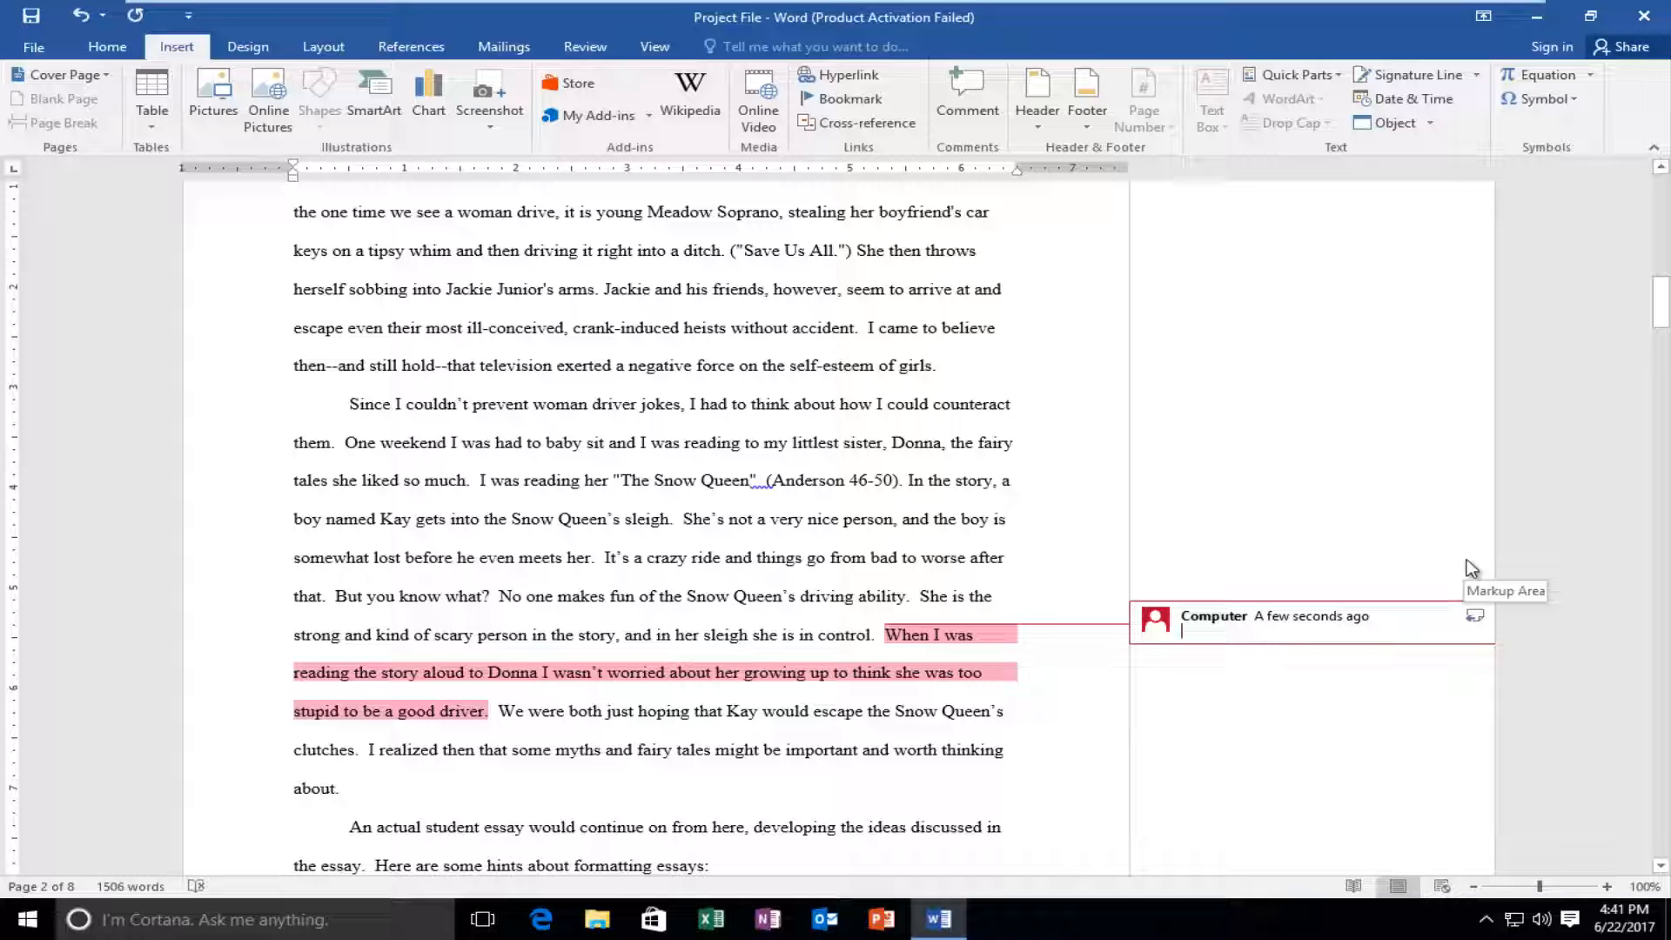
{"action": "type", "text": "Not detailed enou"}
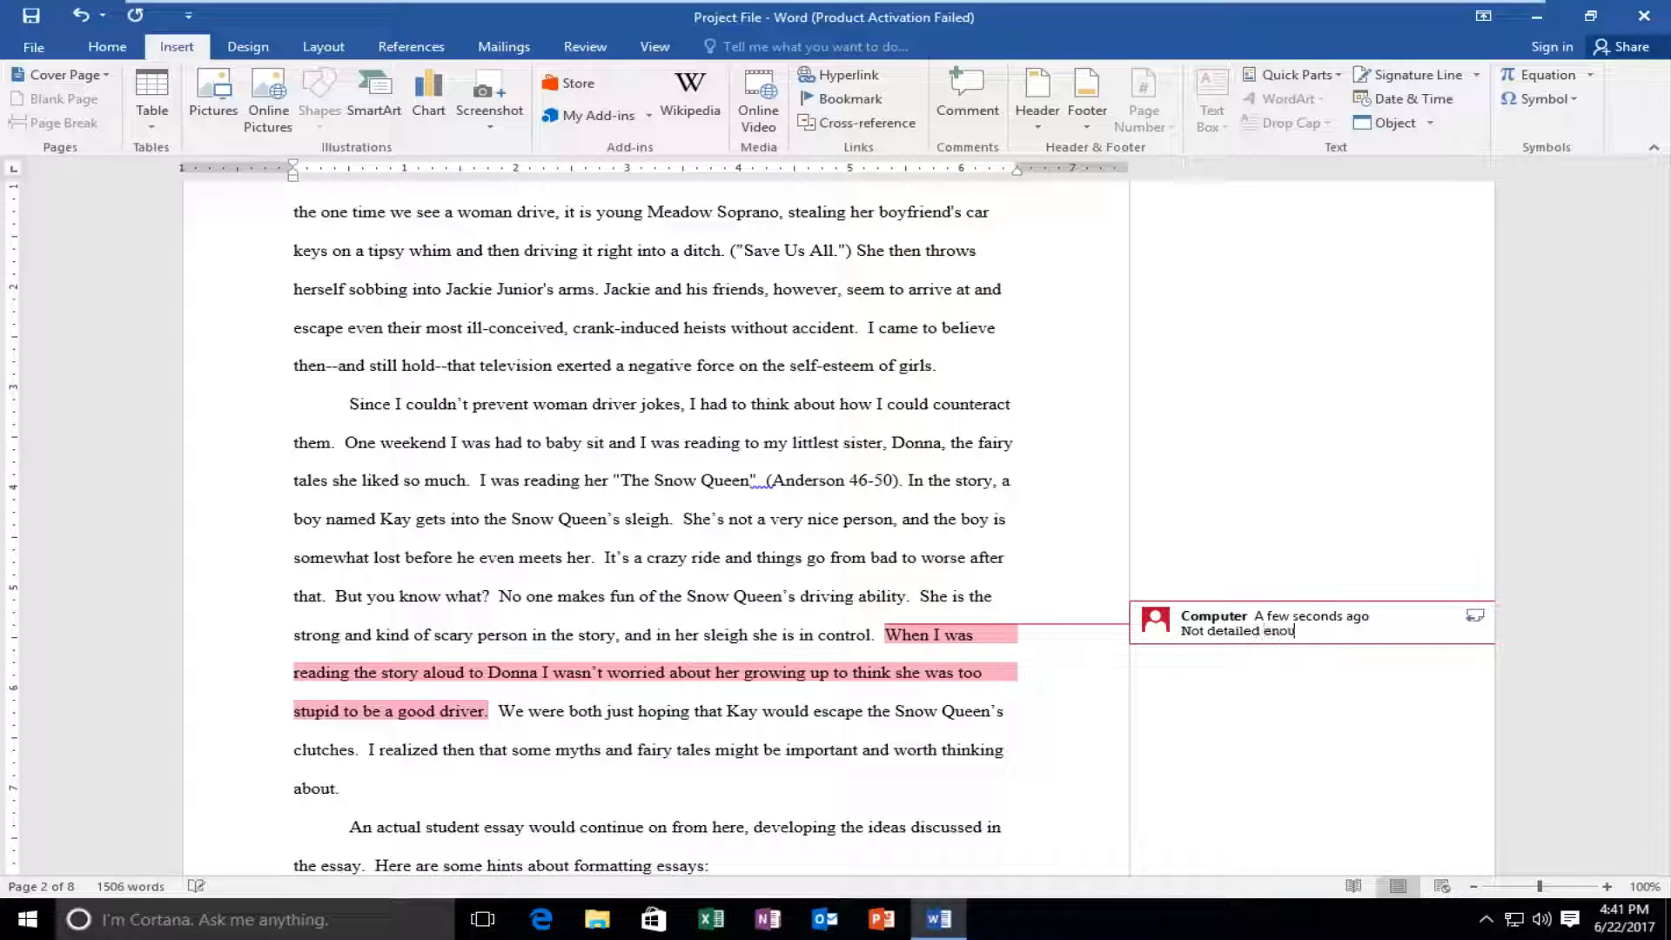
{"action": "type", "text": "gh"}
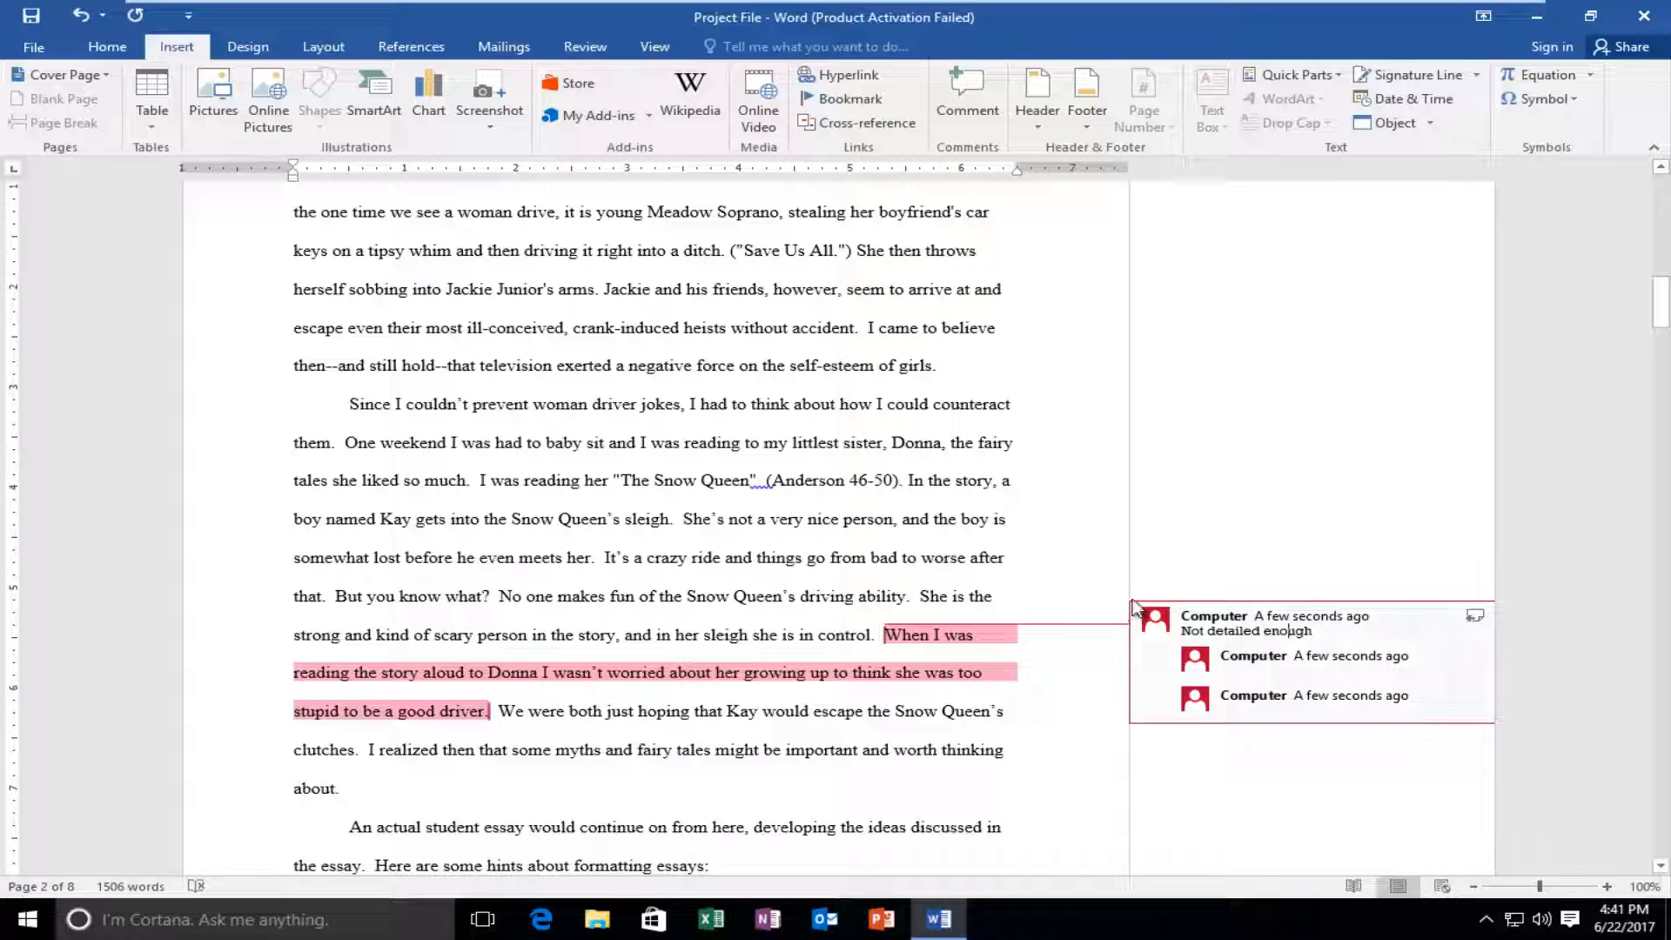
{"action": "mouse_move", "coordinate": [964, 567]}
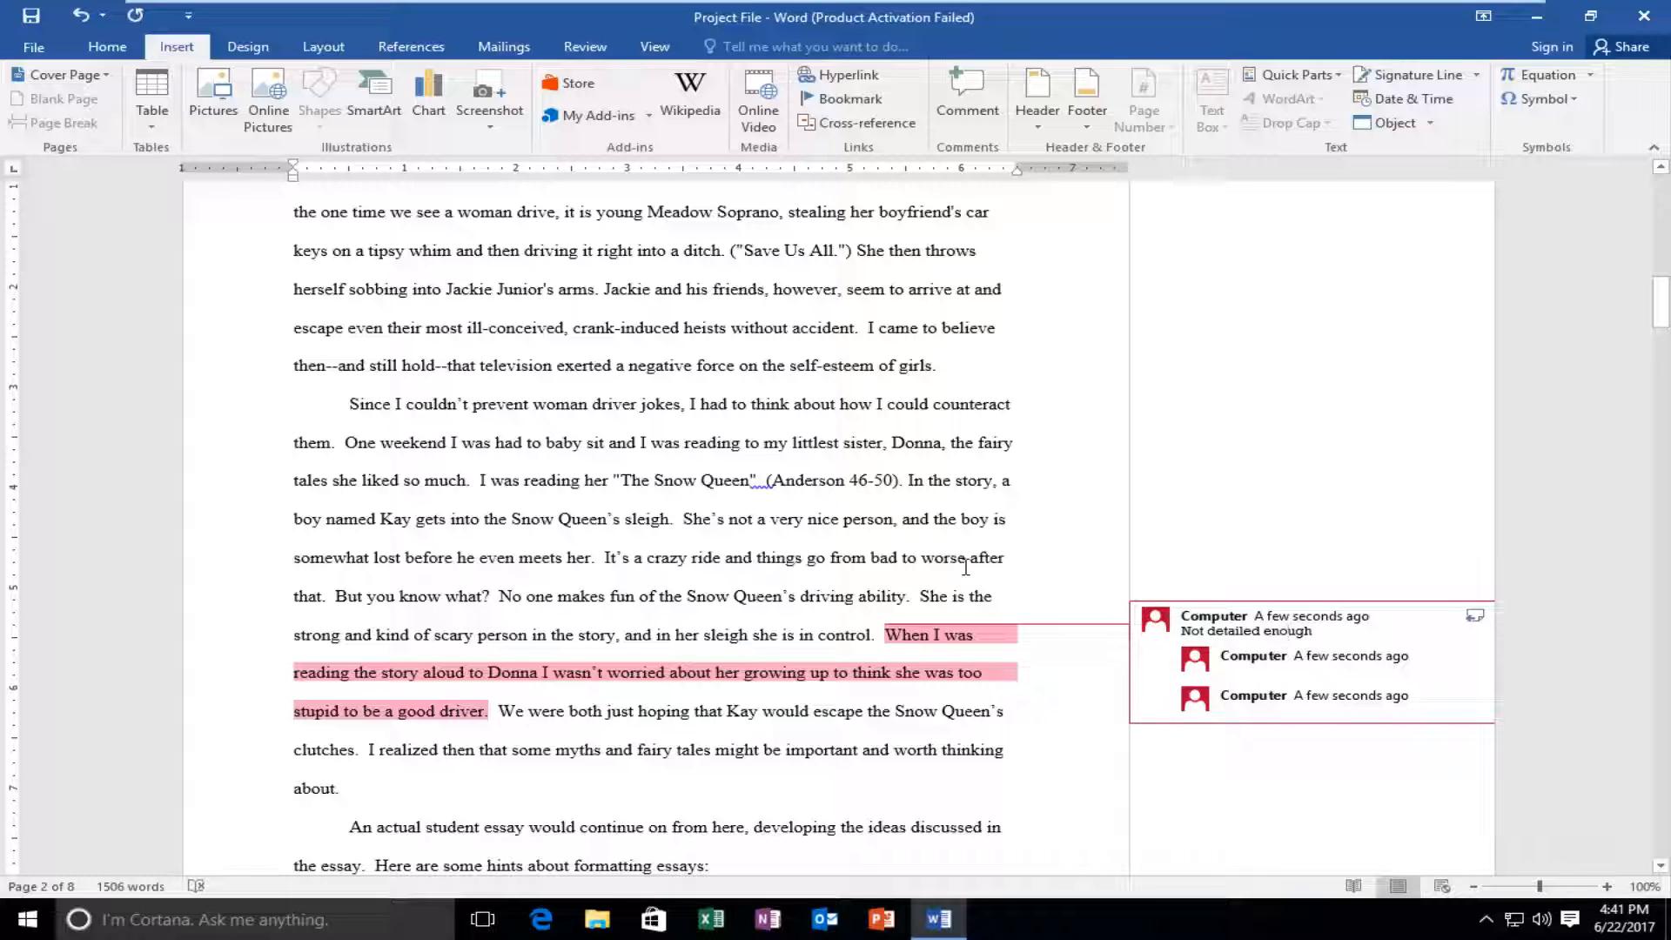
{"action": "scroll", "scroll_direction": "down", "scroll_amount": 3}
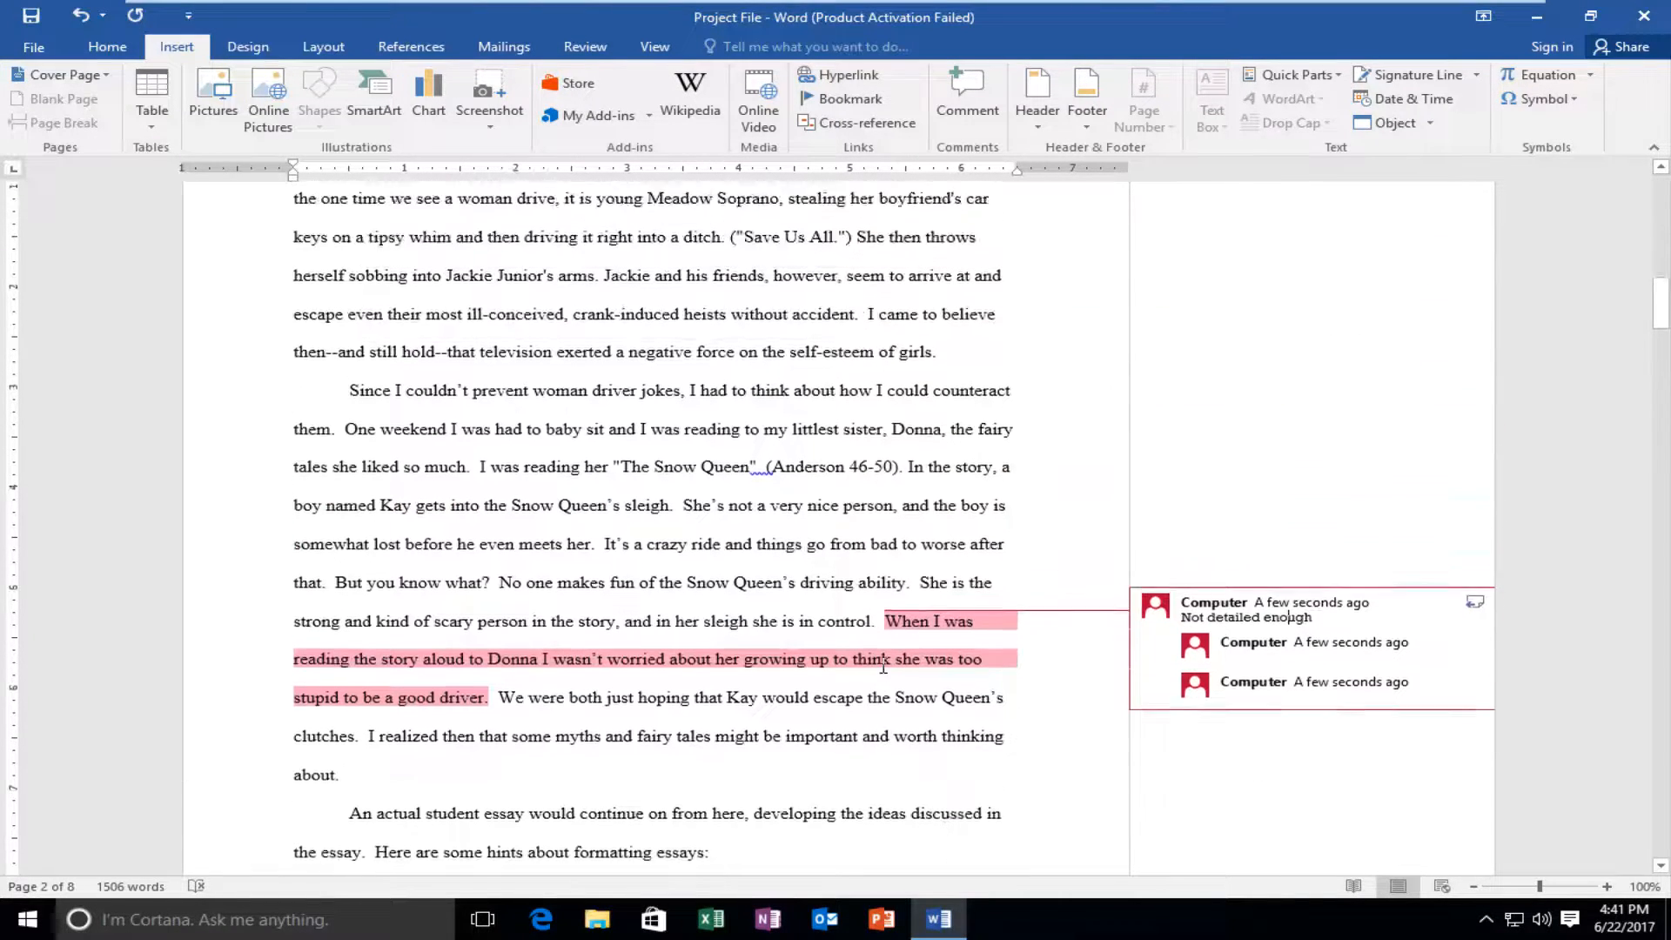
{"action": "scroll", "scroll_direction": "down", "scroll_amount": 3}
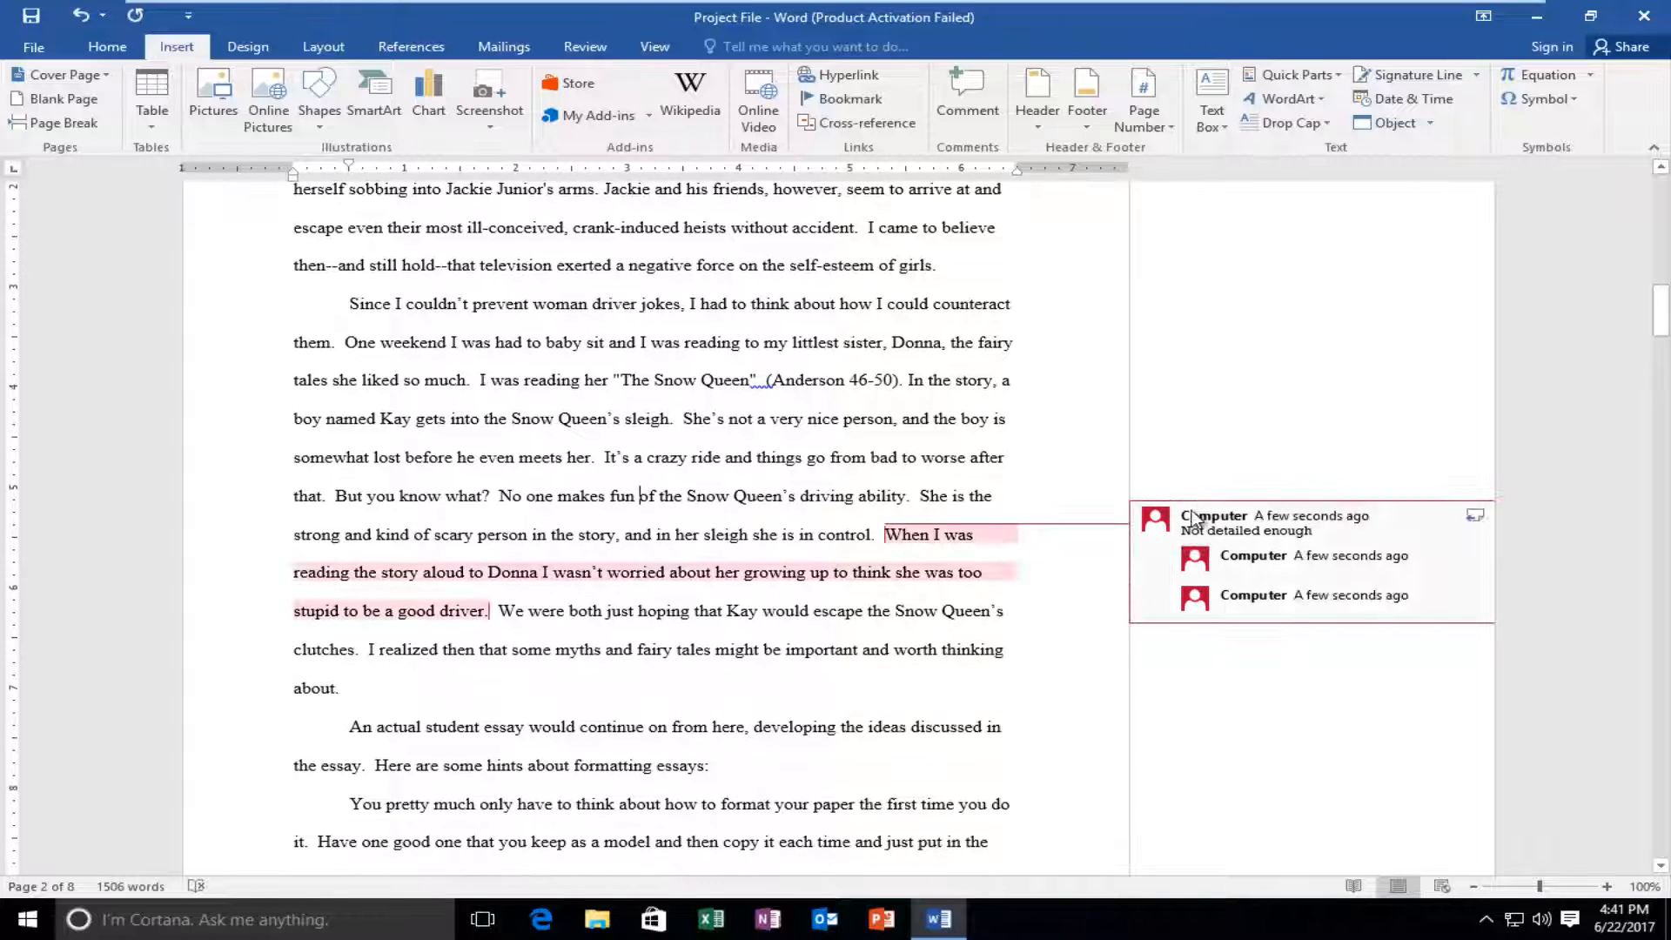
- Mark the 'Not detailed enough' comment thread as done from its context menu
{"action": "right_click", "coordinate": [1201, 518]}
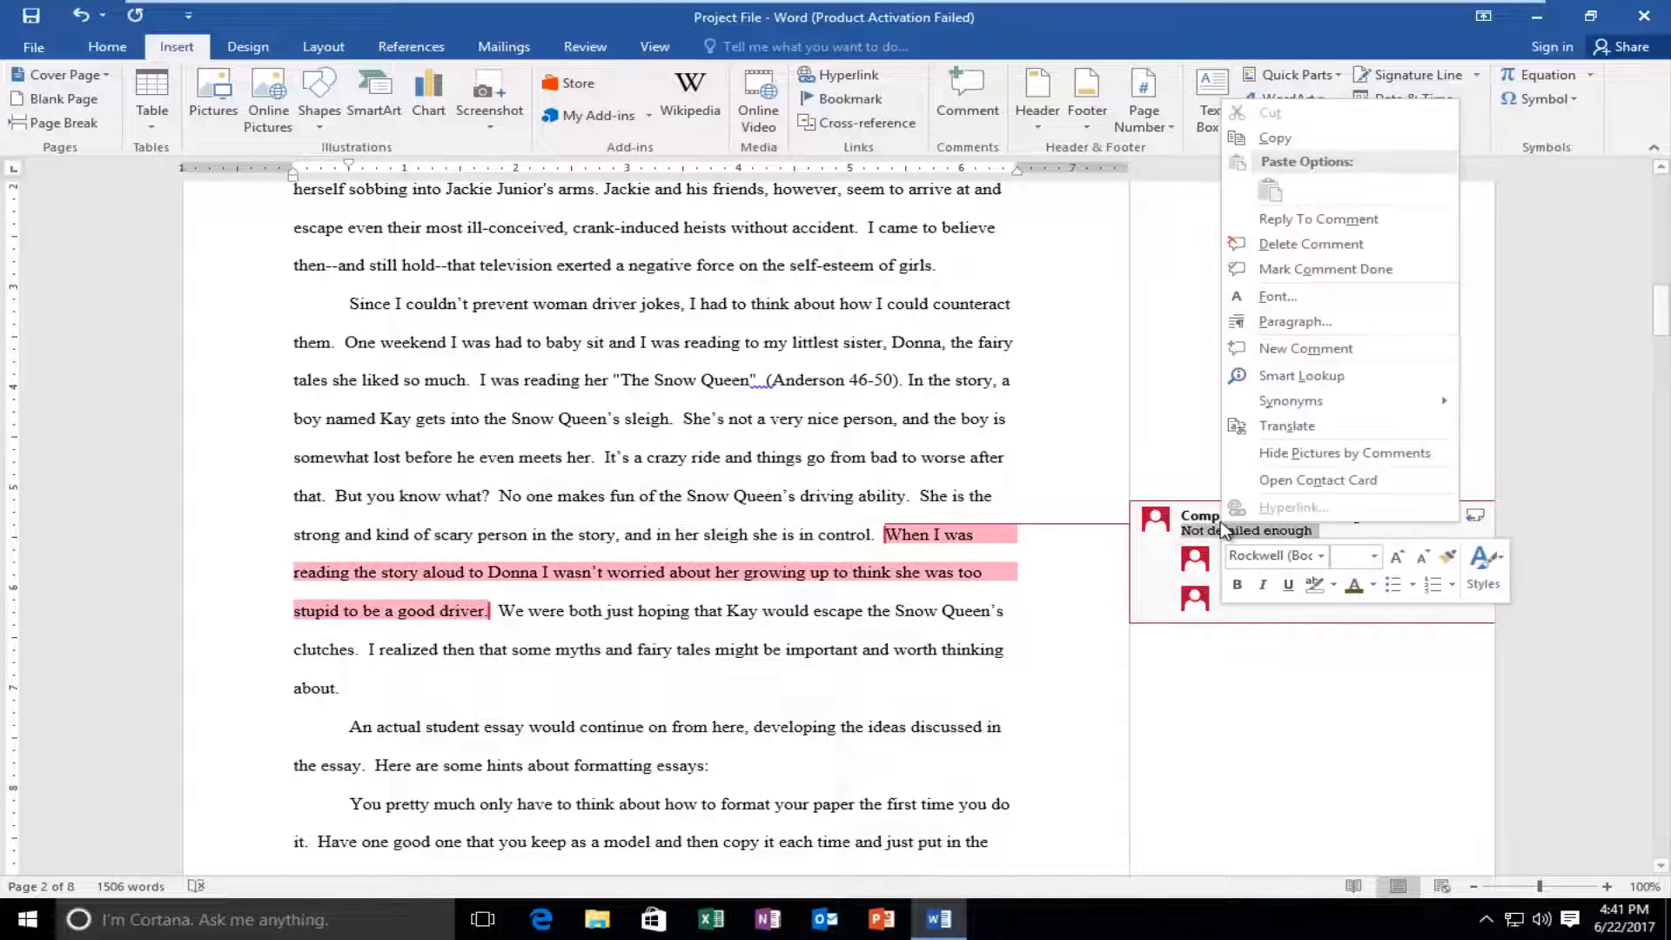
{"action": "mouse_move", "coordinate": [1264, 253]}
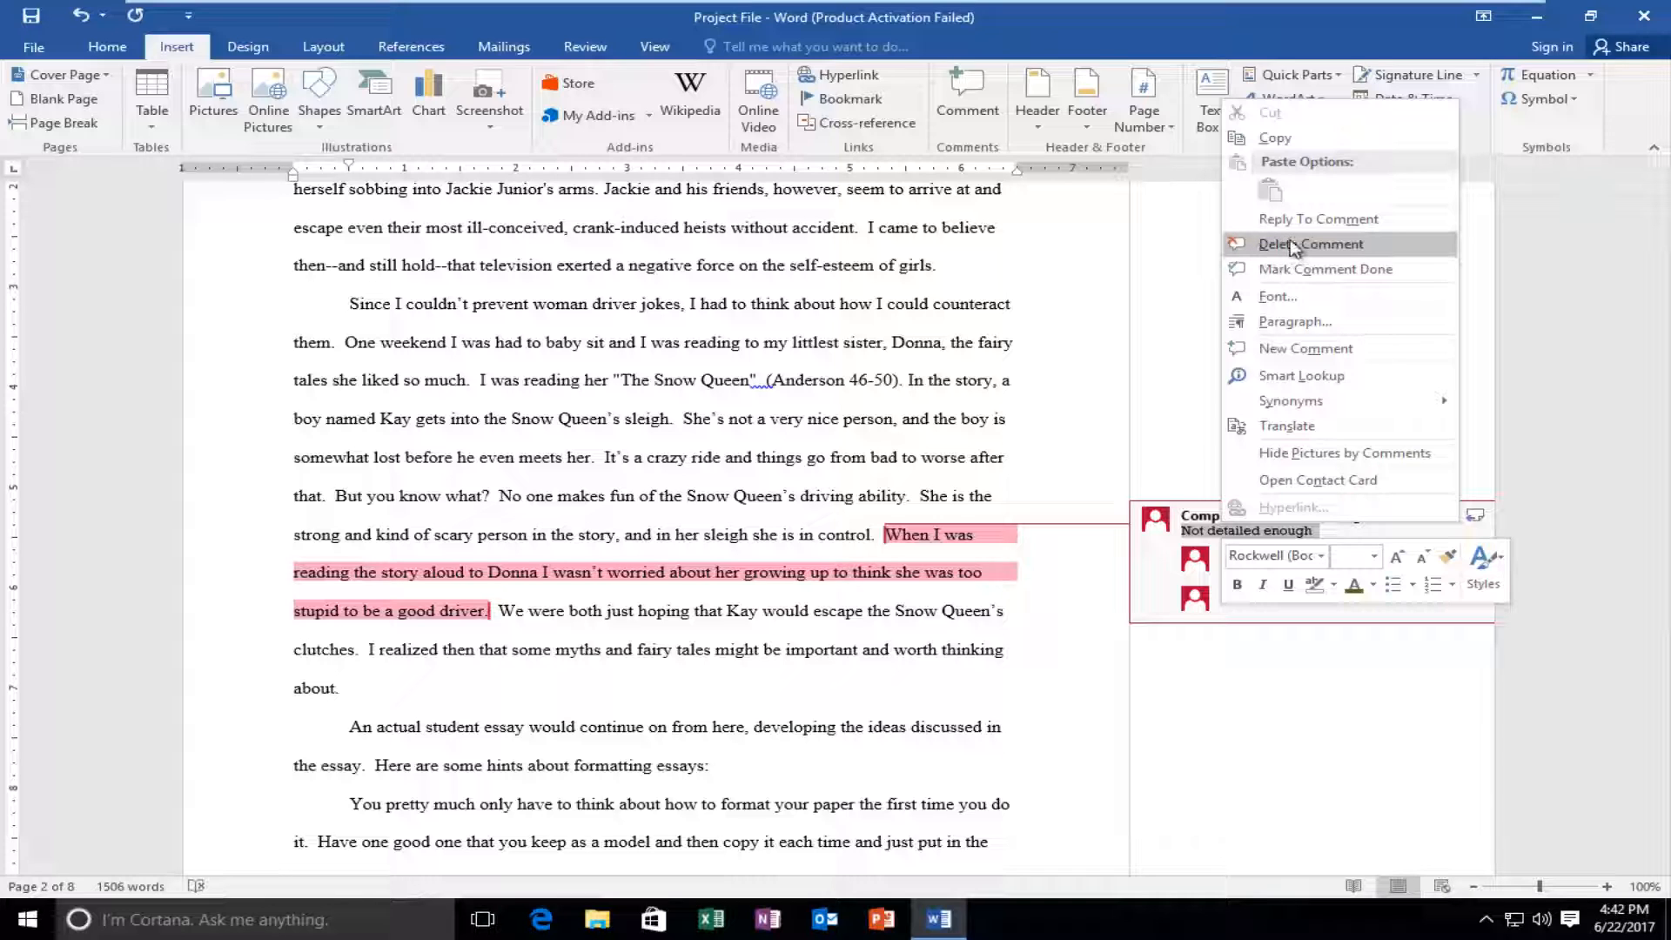
{"action": "left_click", "coordinate": [1309, 244]}
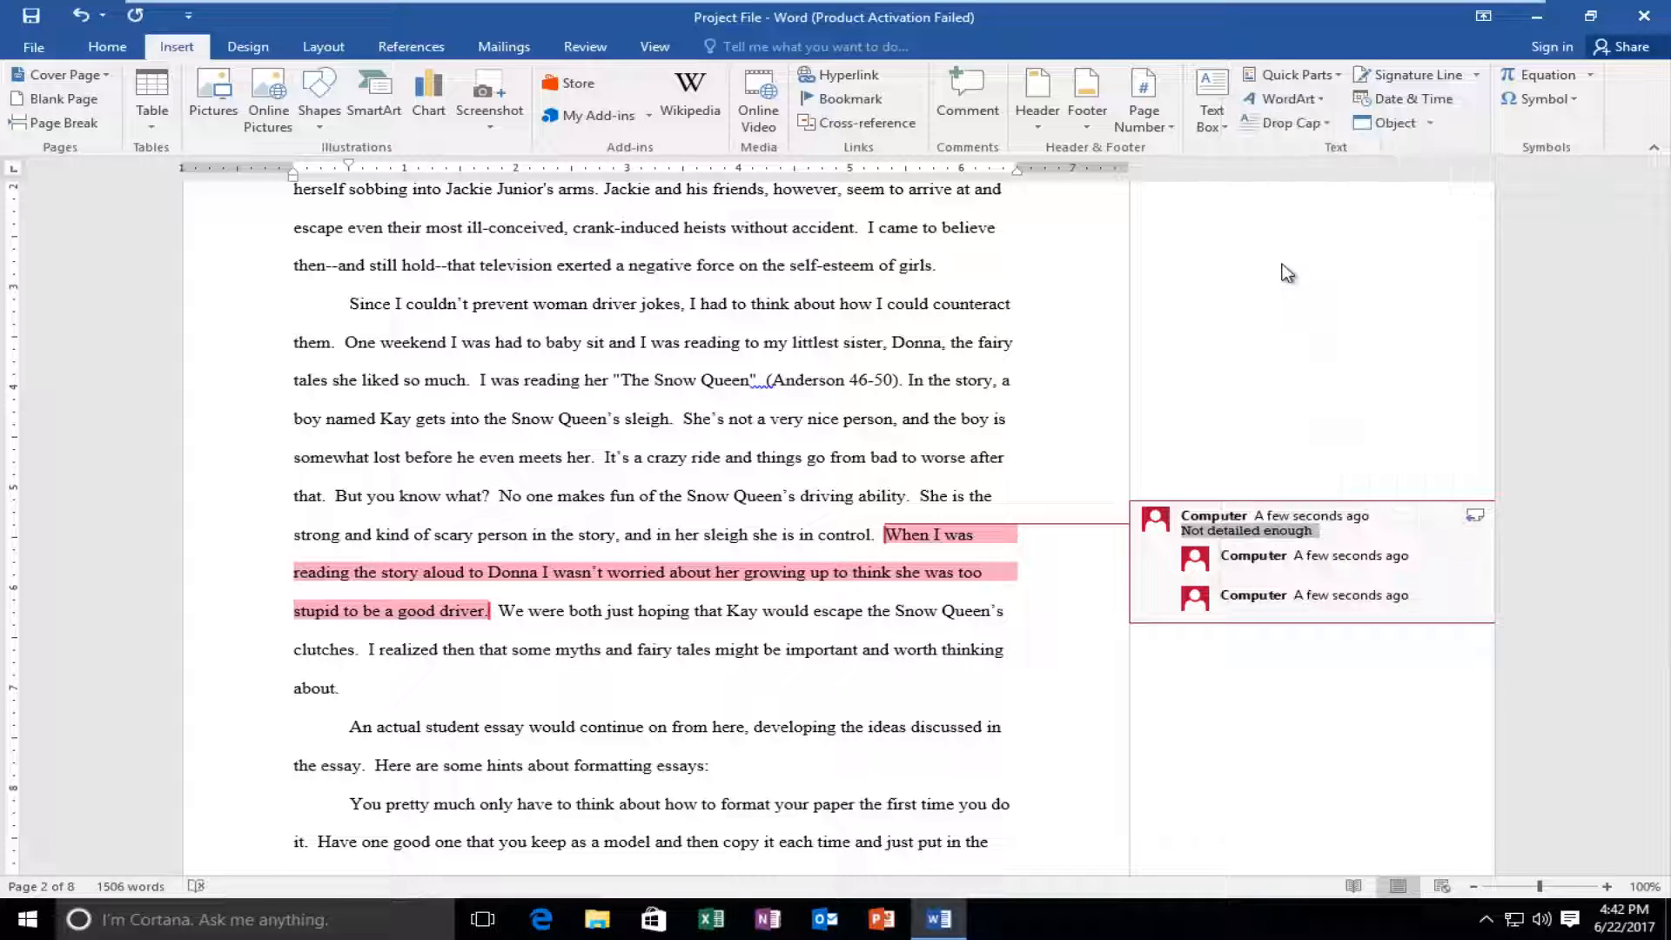
{"action": "mouse_move", "coordinate": [851, 514]}
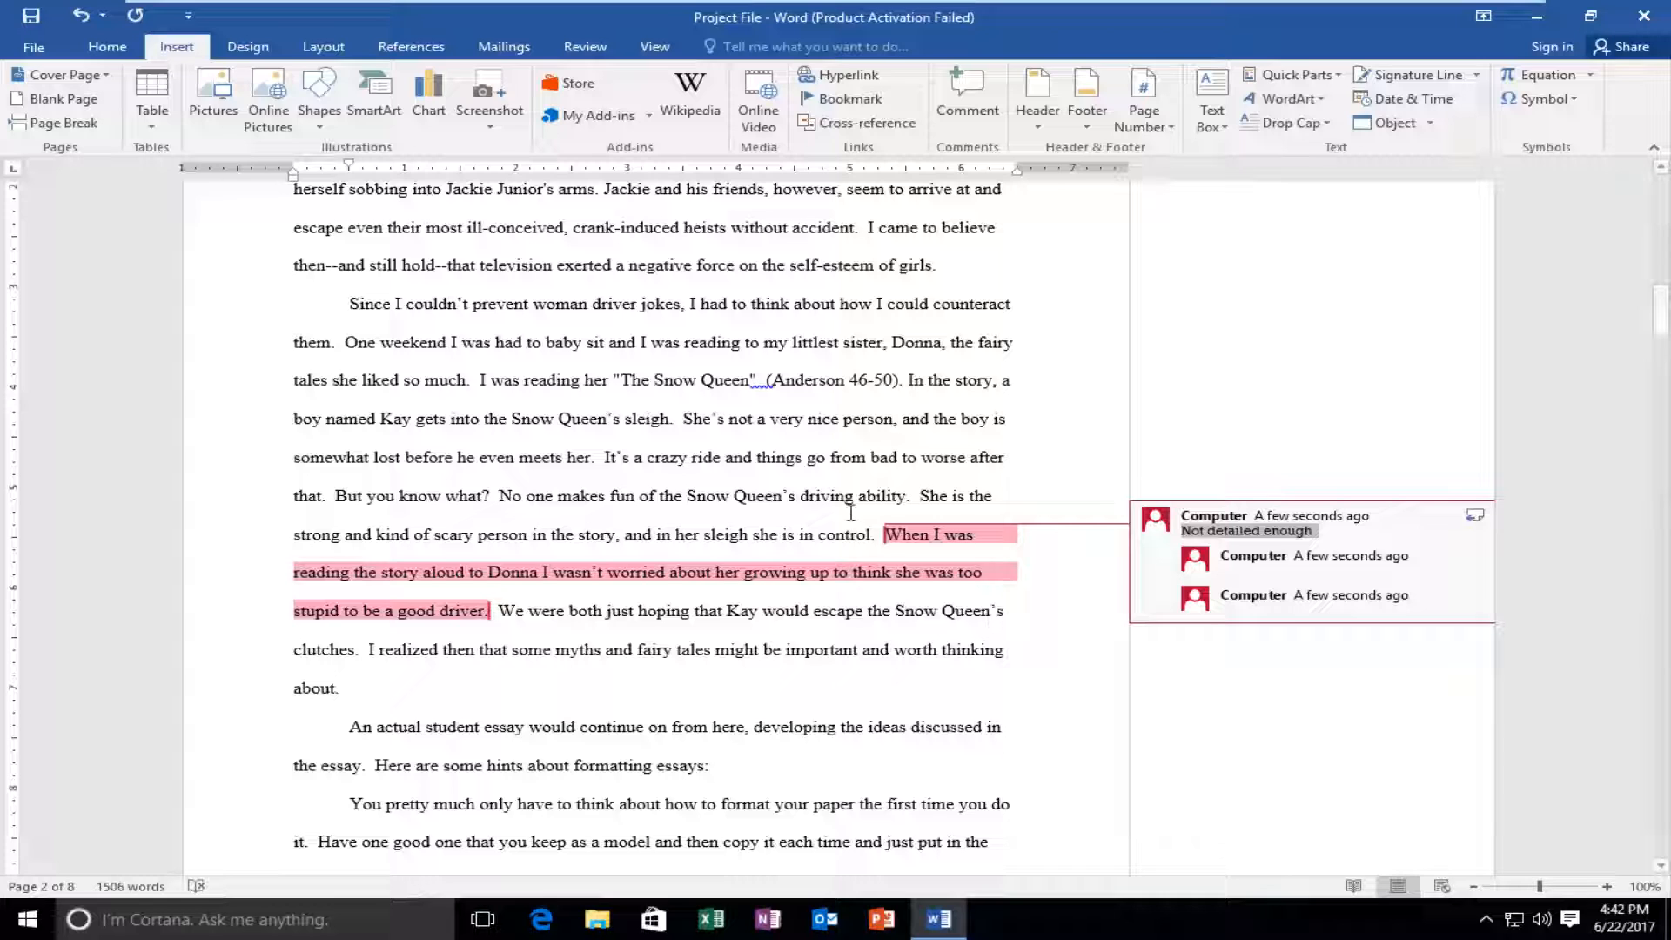
{"action": "mouse_move", "coordinate": [859, 497]}
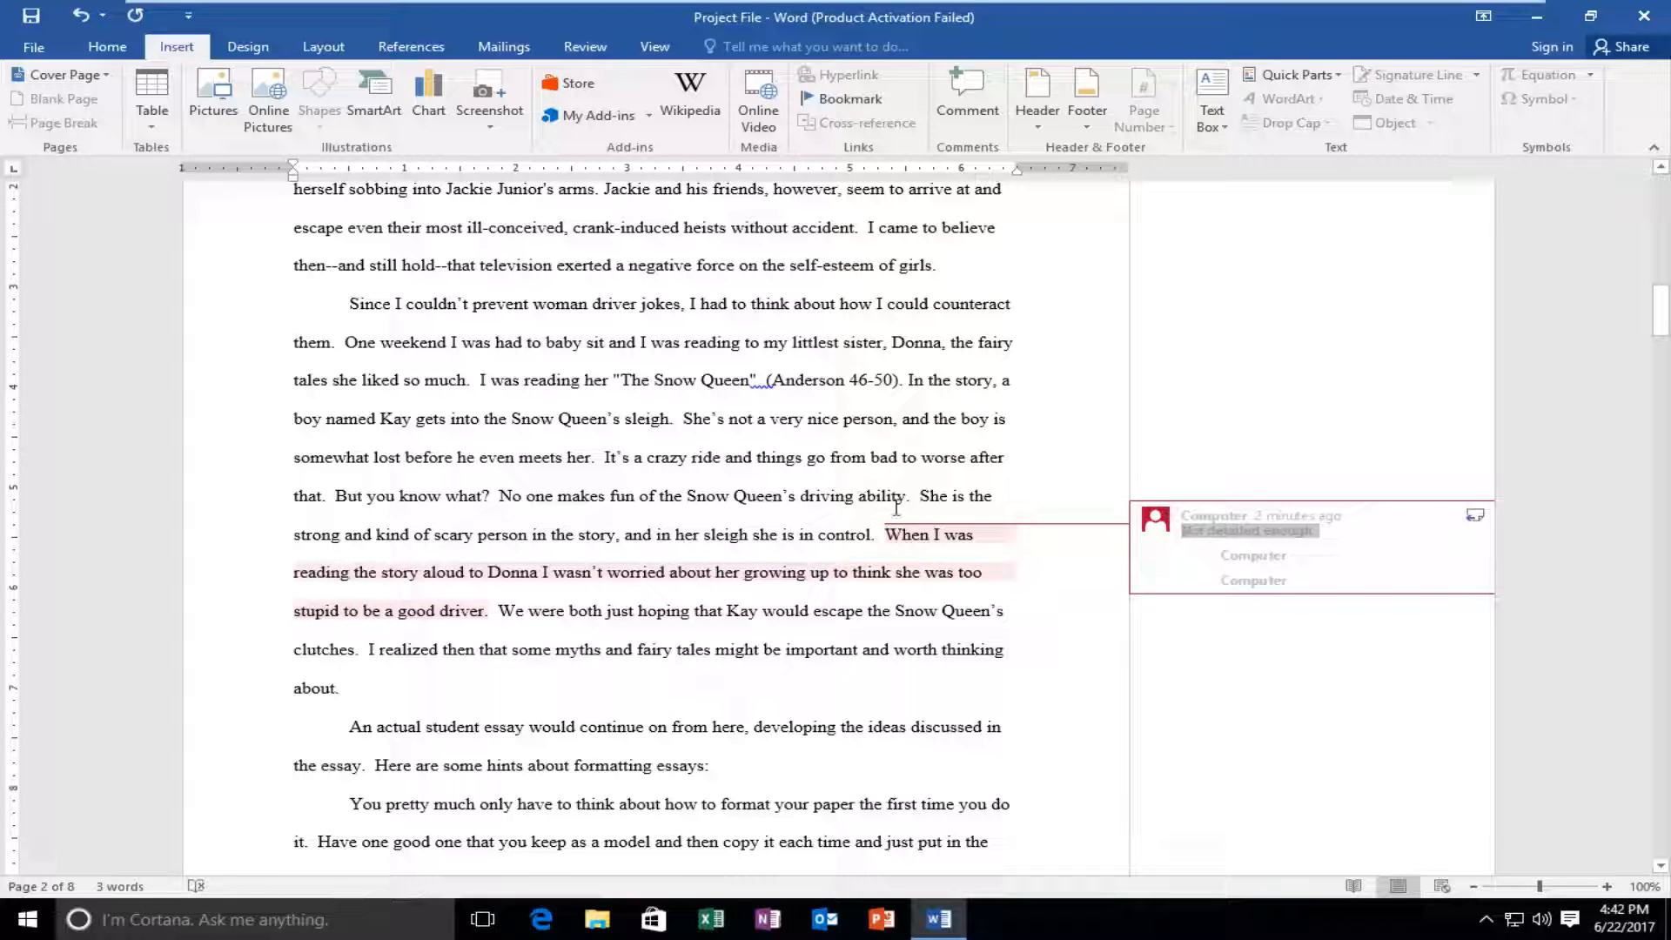
{"action": "mouse_move", "coordinate": [943, 553]}
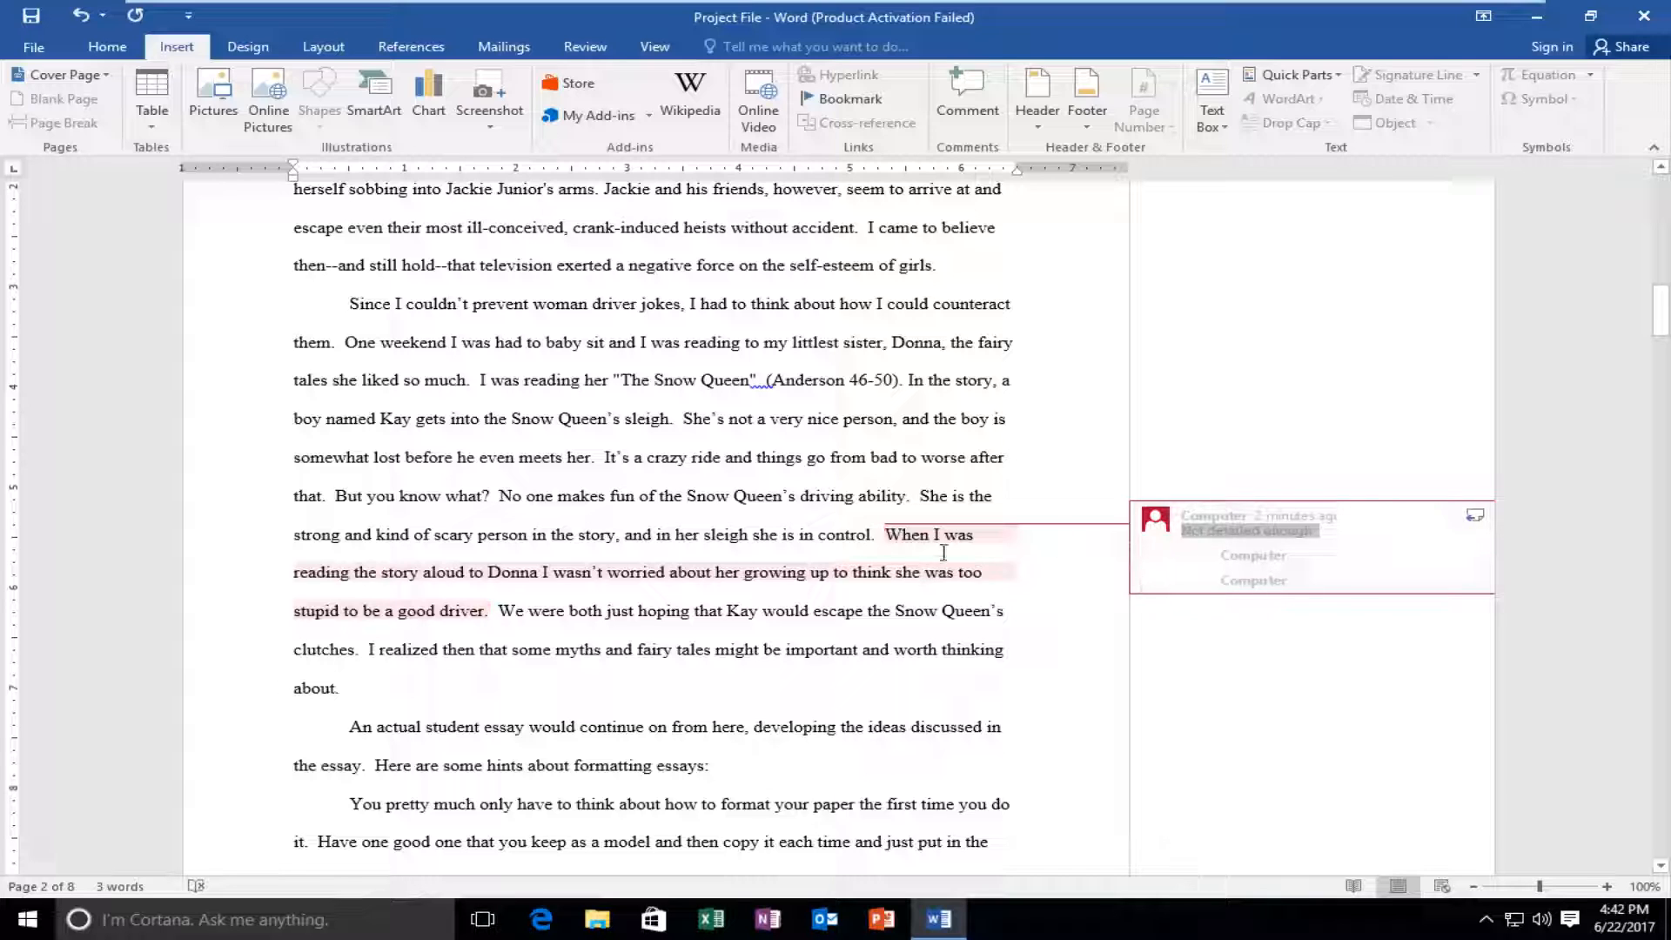
{"action": "mouse_move", "coordinate": [1076, 543]}
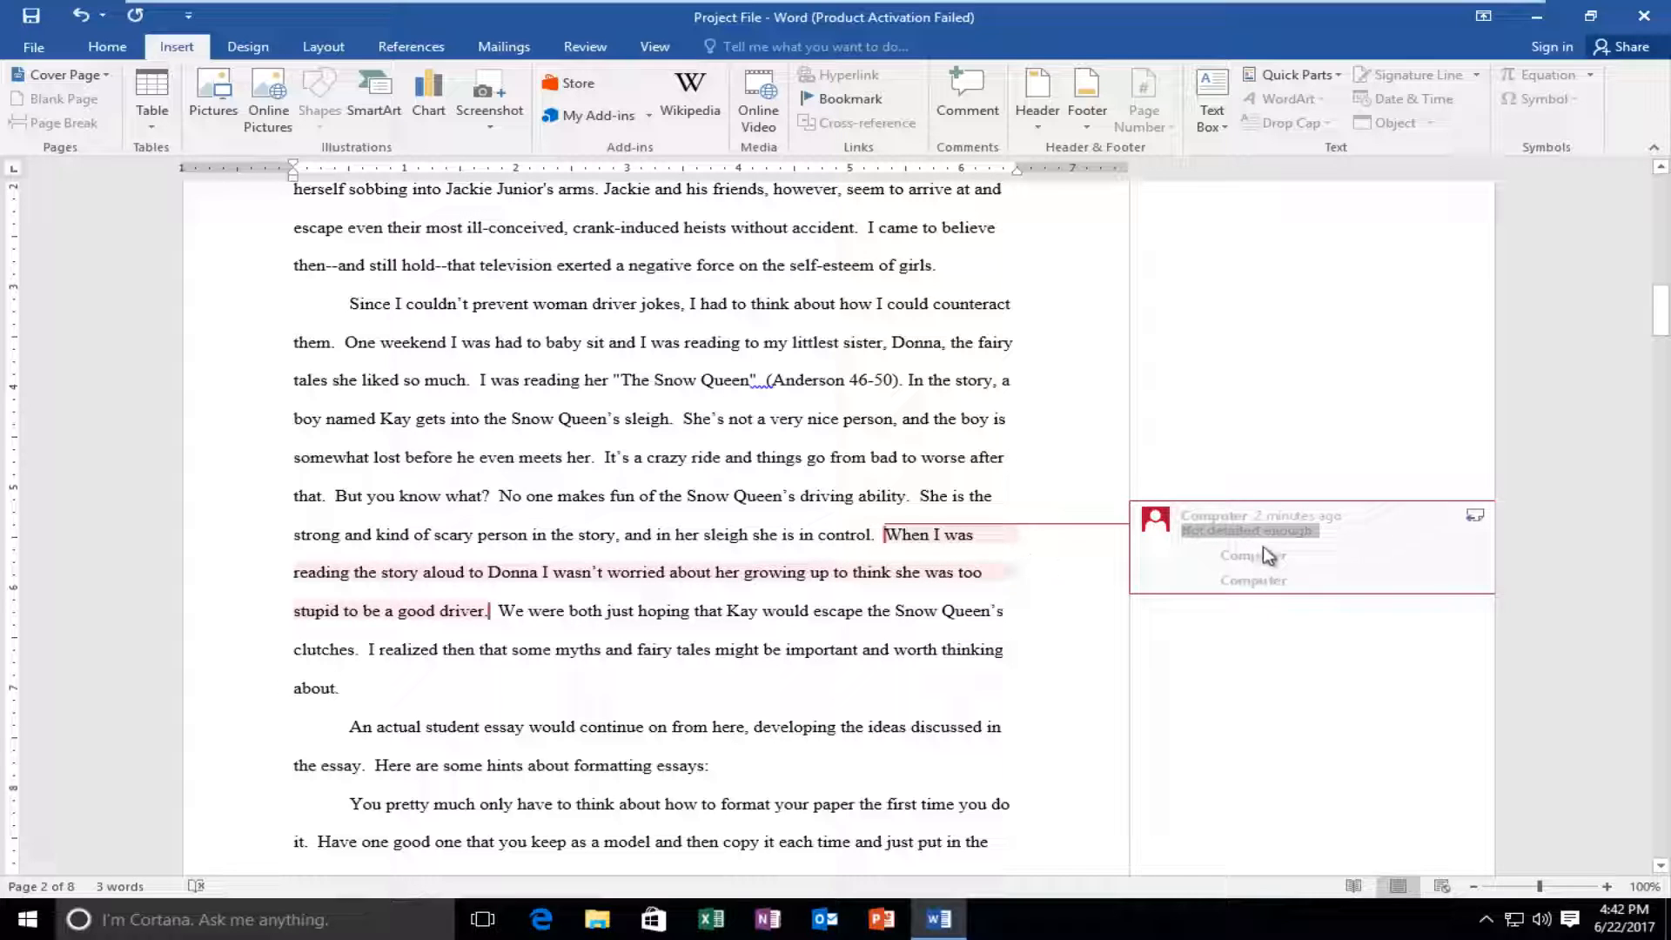
{"action": "mouse_move", "coordinate": [1215, 550]}
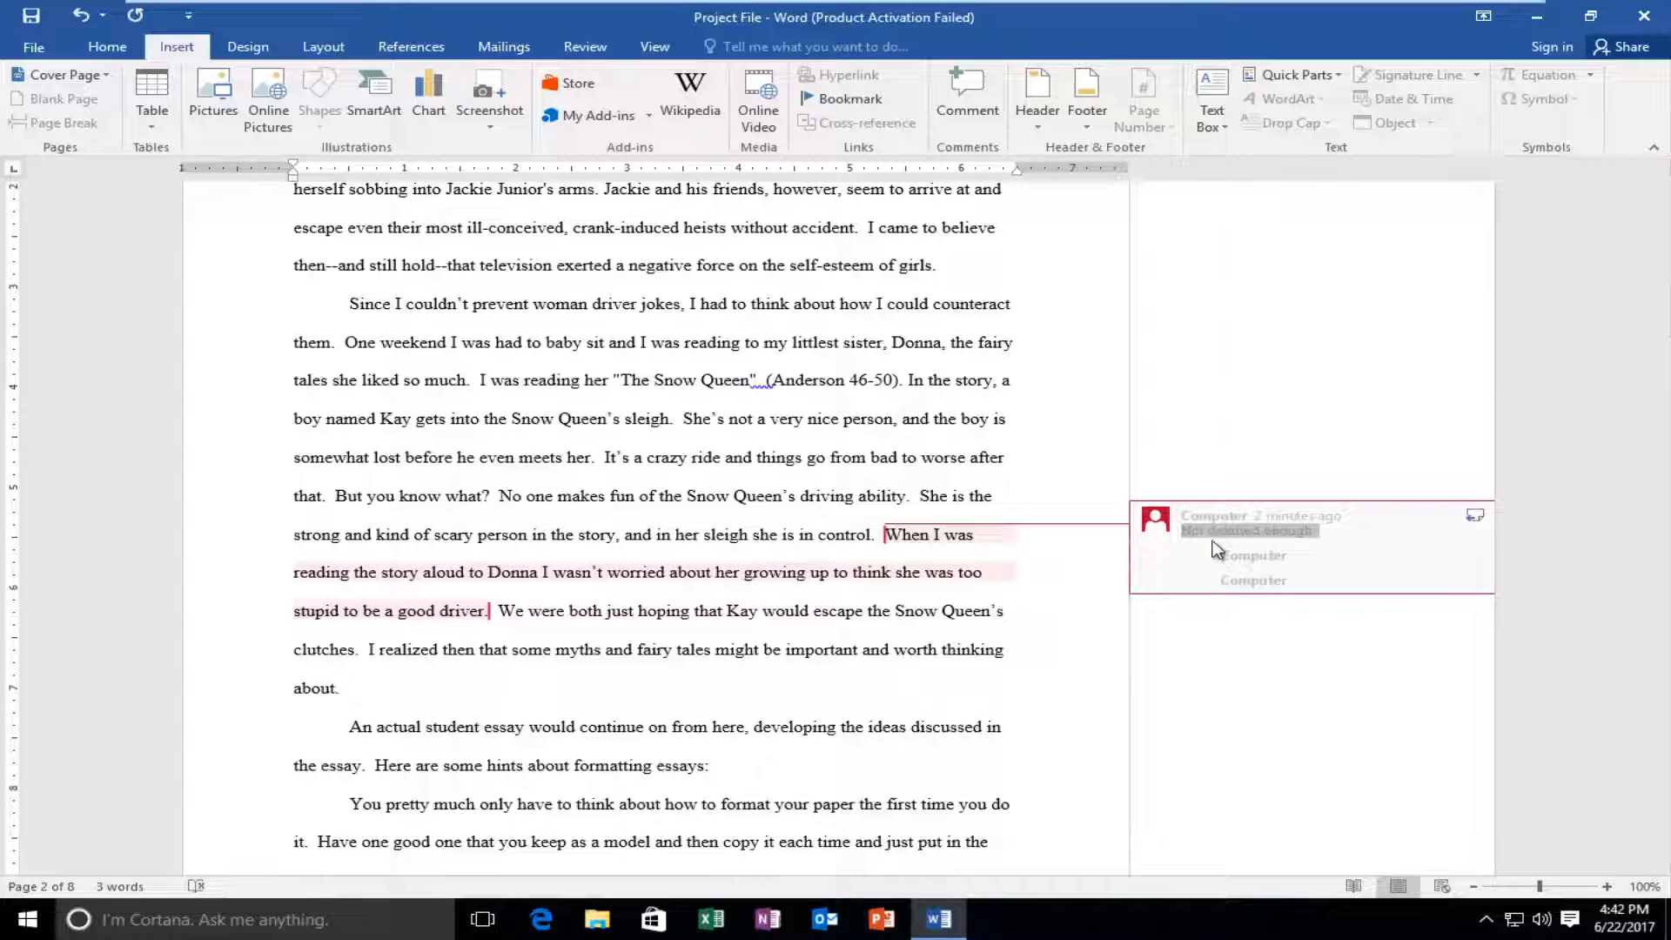
- Delete the done comment thread so the Snow Queen paragraph has no comments
{"action": "right_click", "coordinate": [1248, 531]}
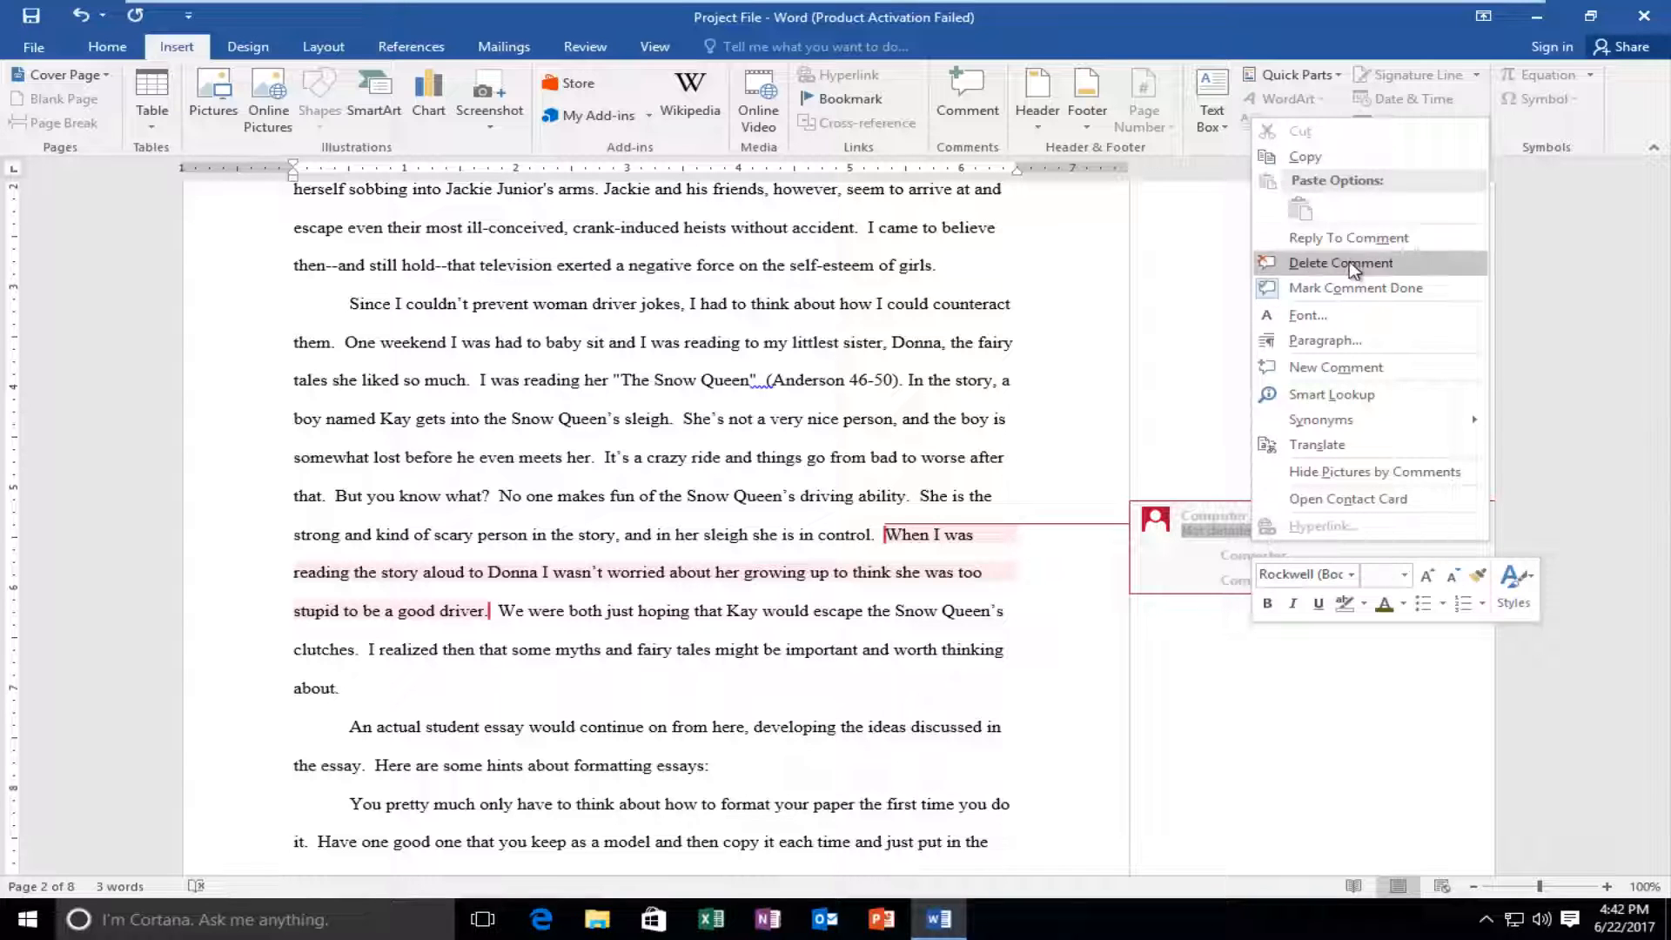
{"action": "left_click", "coordinate": [1340, 263]}
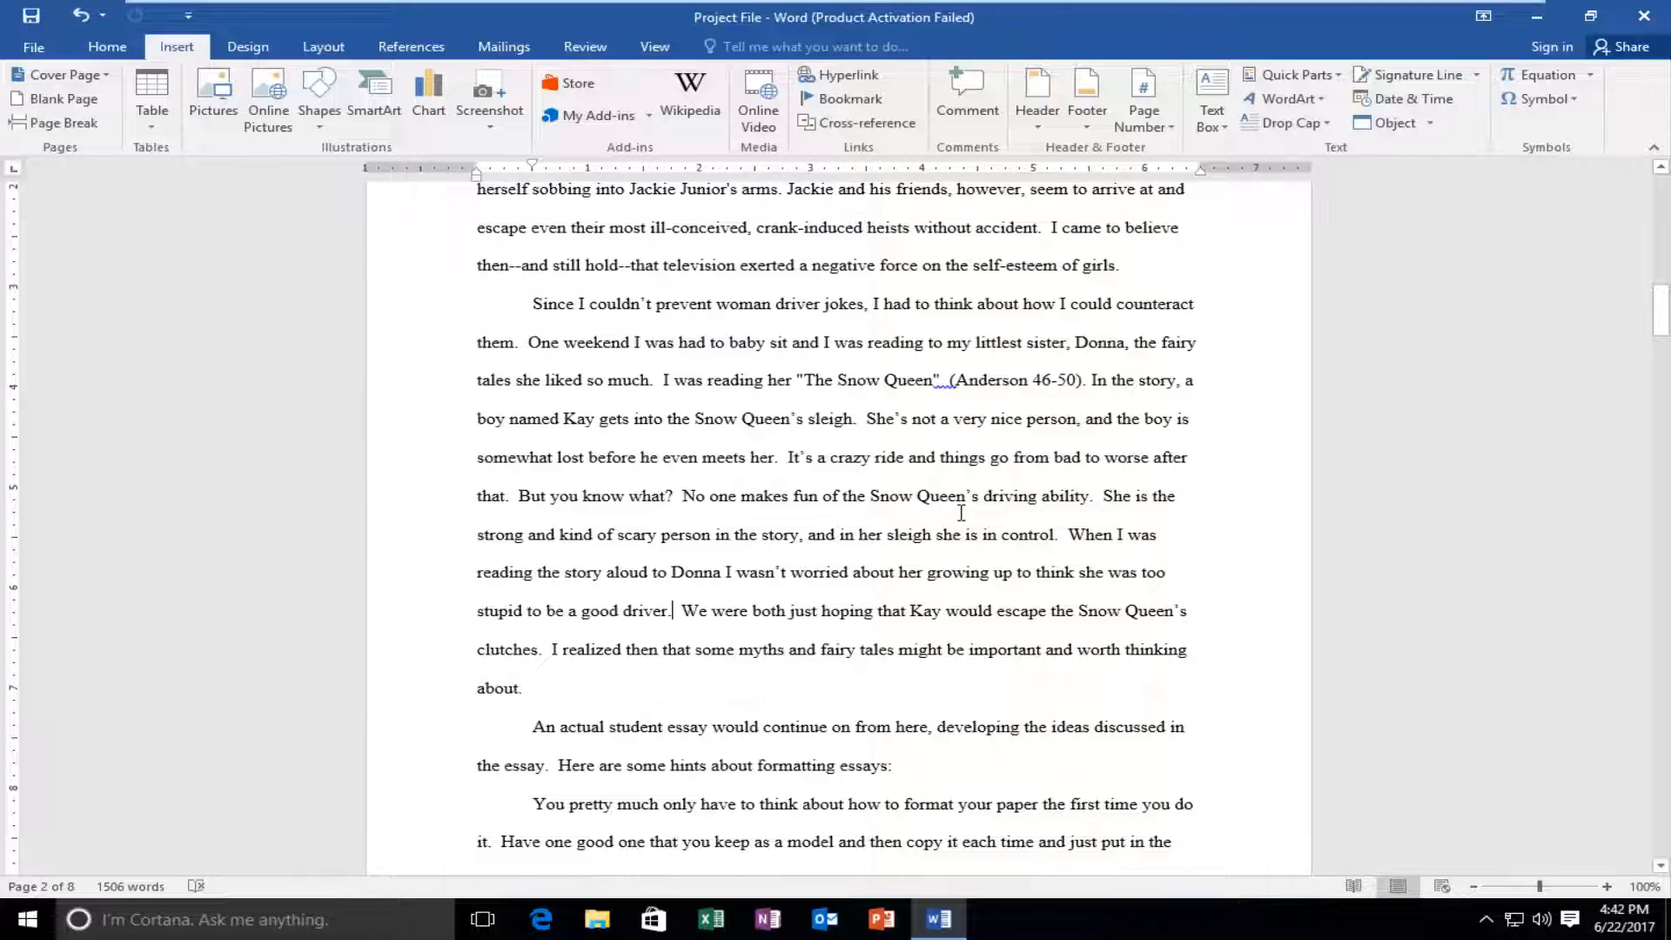
{"action": "mouse_move", "coordinate": [1020, 480]}
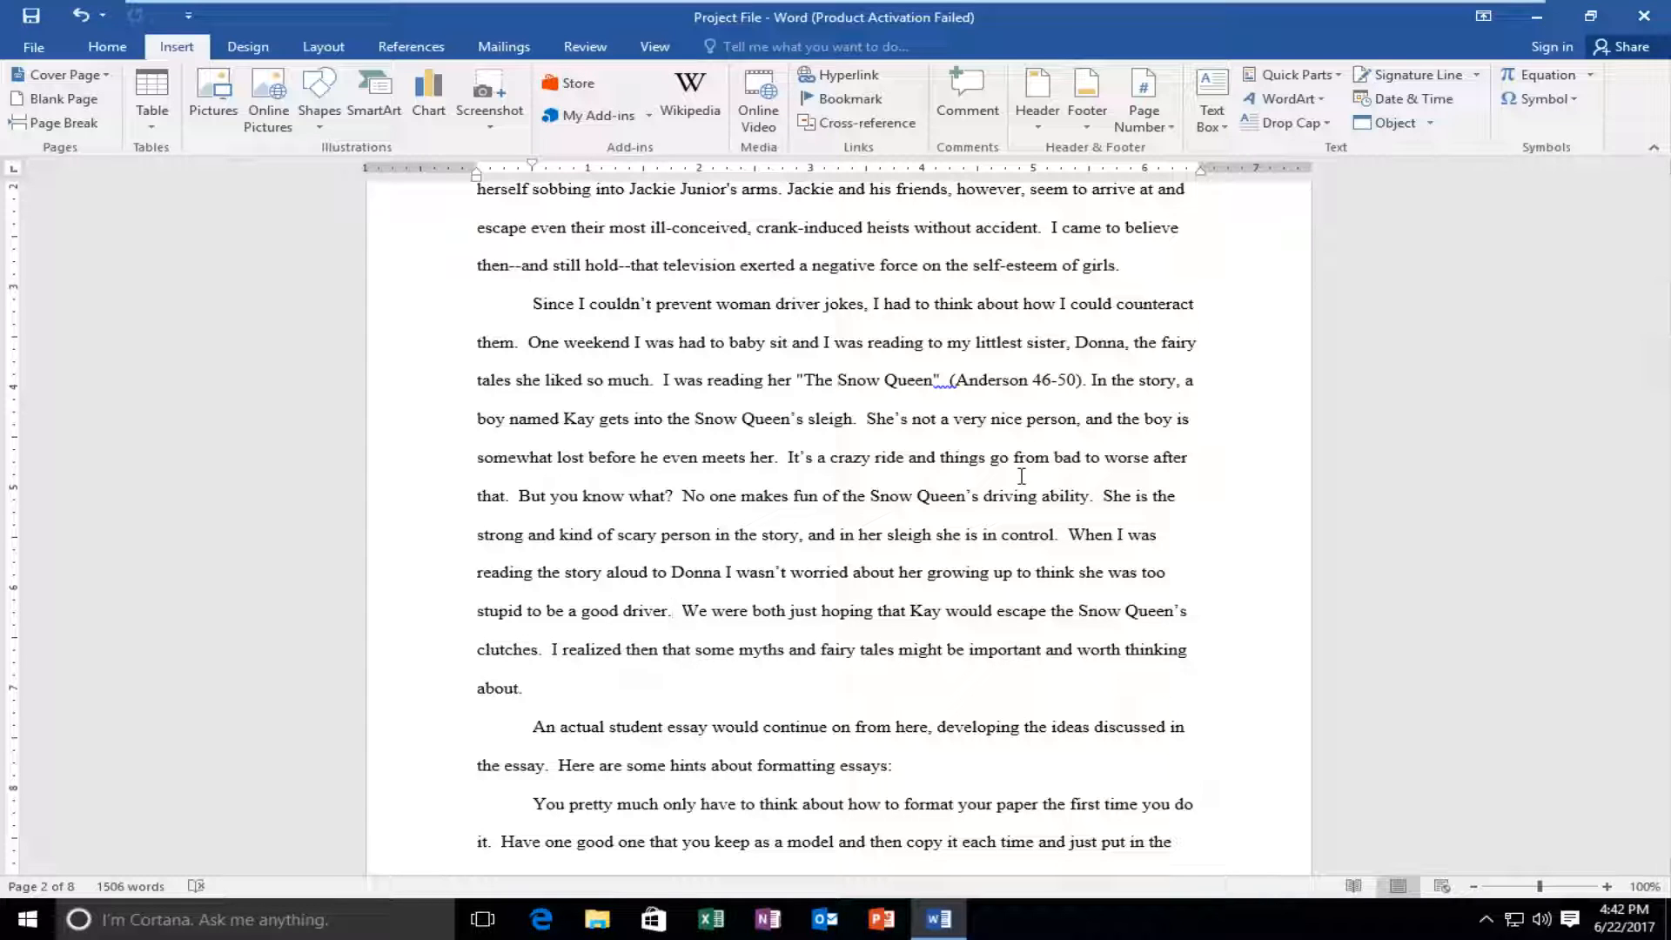
{"action": "left_click", "coordinate": [669, 611]}
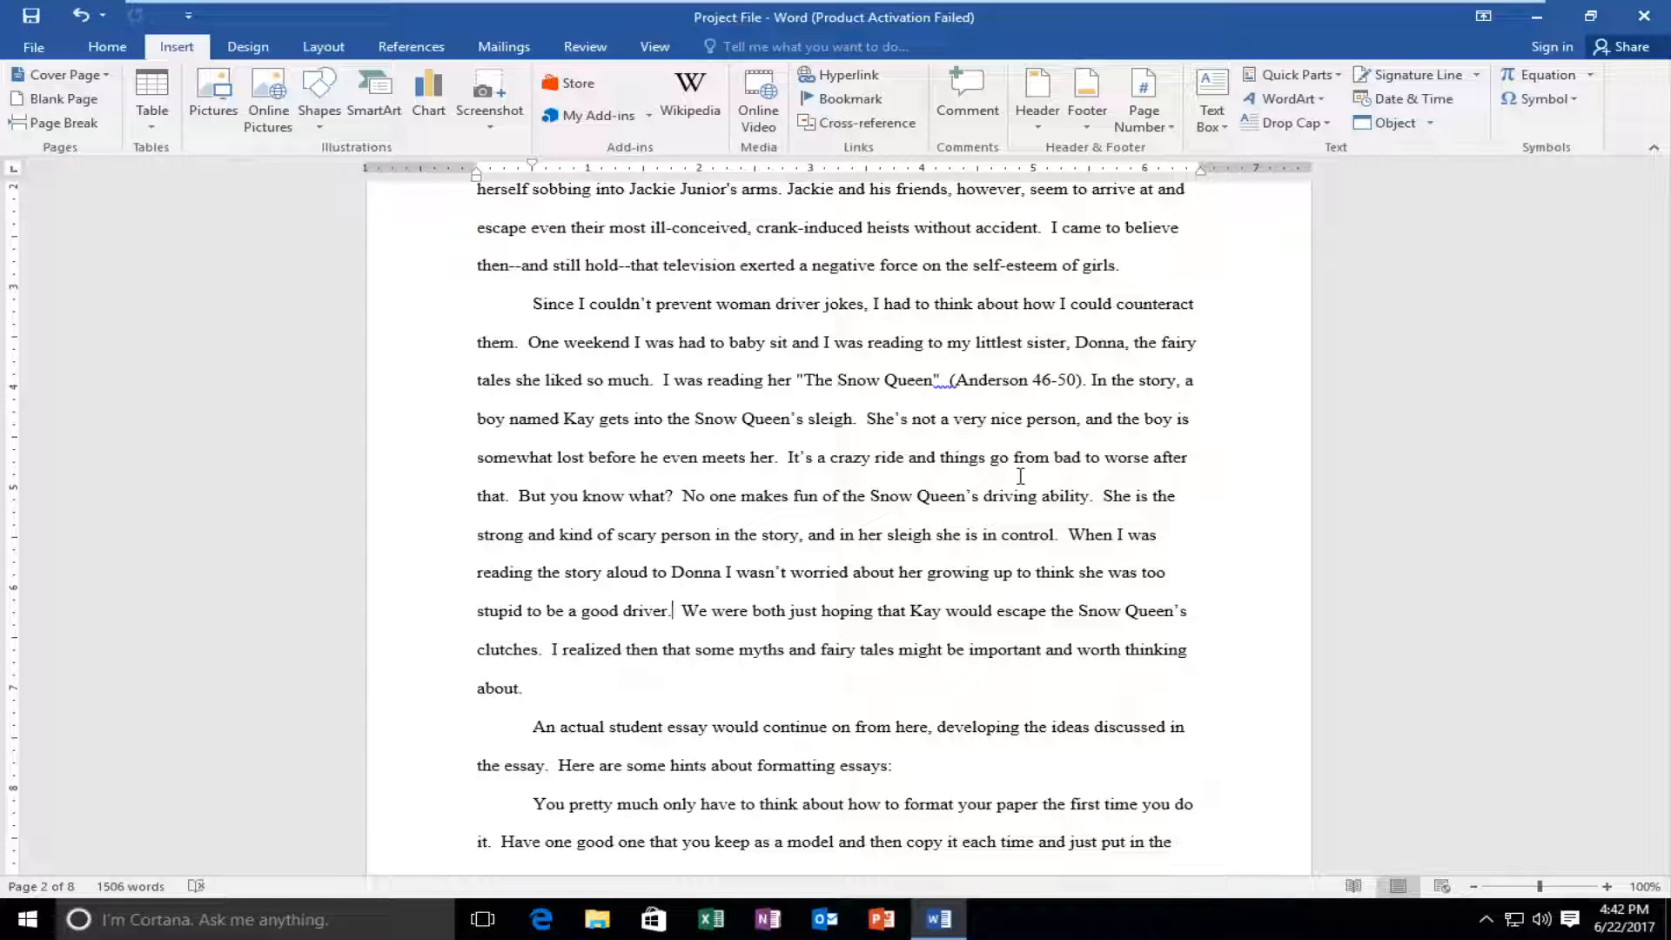